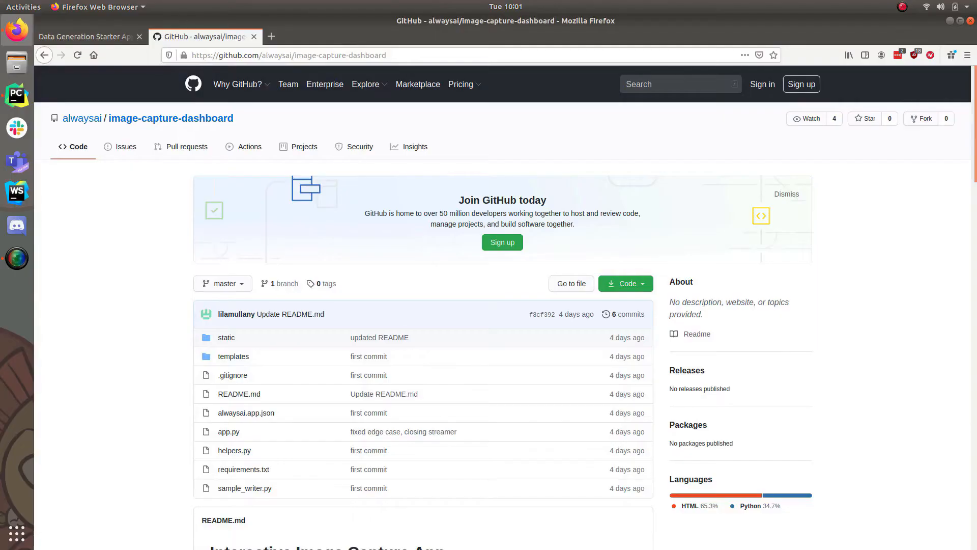
# Step: Copy the image-capture-dashboard repository's HTTPS clone URL from GitHub's Code menu
pyautogui.click(622, 284)
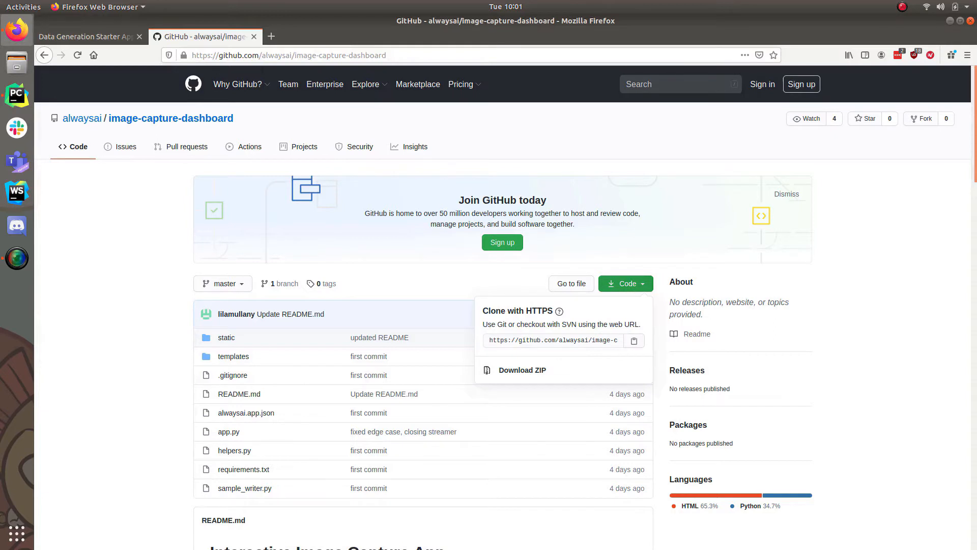
pyautogui.click(552, 340)
pyautogui.write('git')
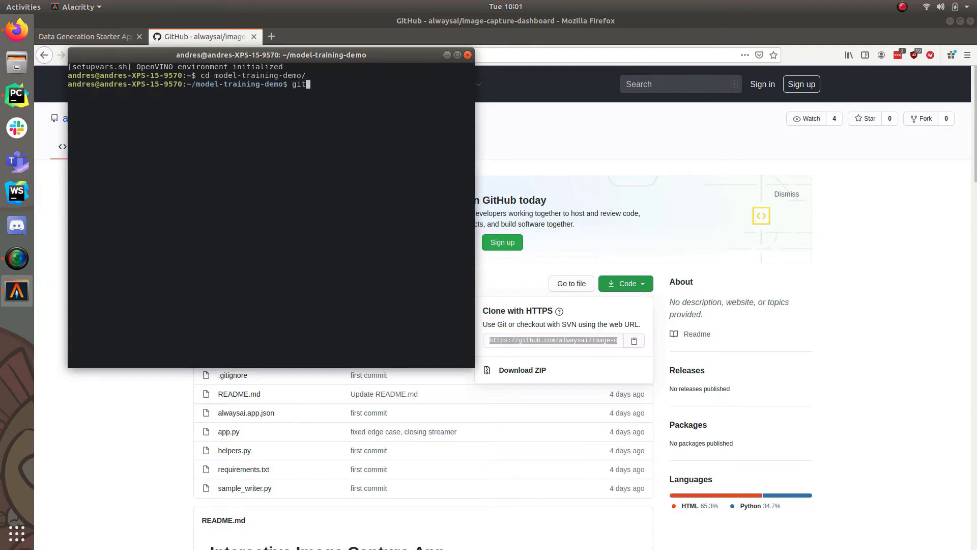
pyautogui.write('clone https://github.com/alwaysai/image-capture-dashboard.git')
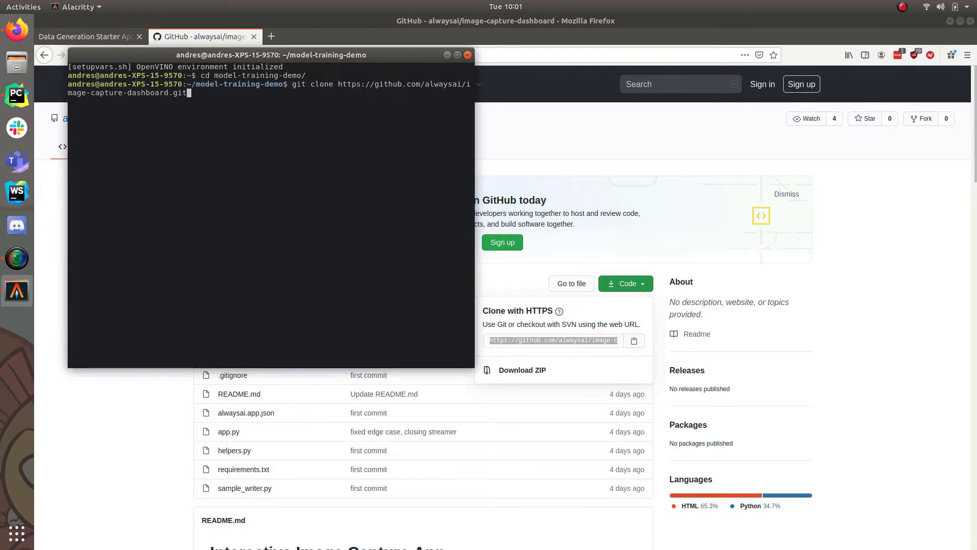
pyautogui.press('Return')
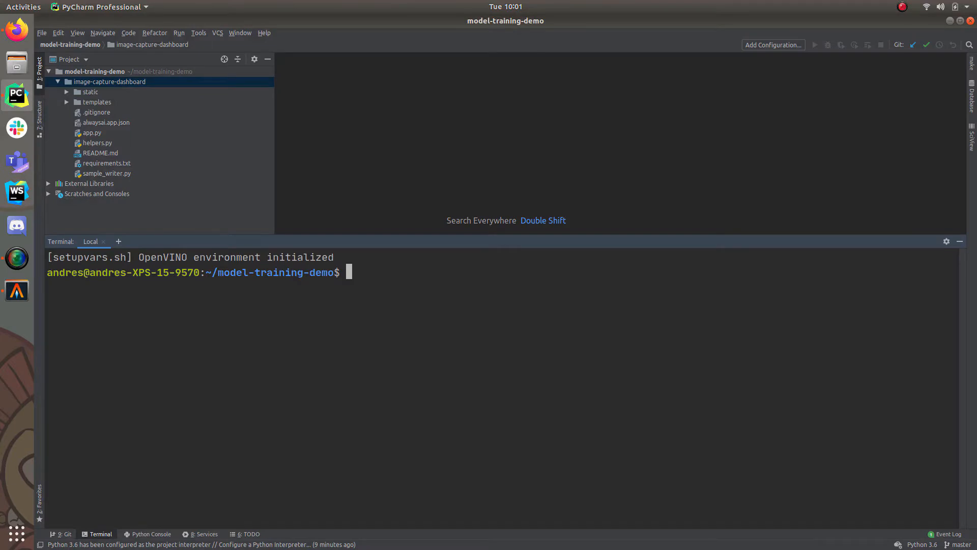
# Step: Inspect alwaysai.app.json and app.py, then cd into image-capture-dashboard
pyautogui.click(105, 122)
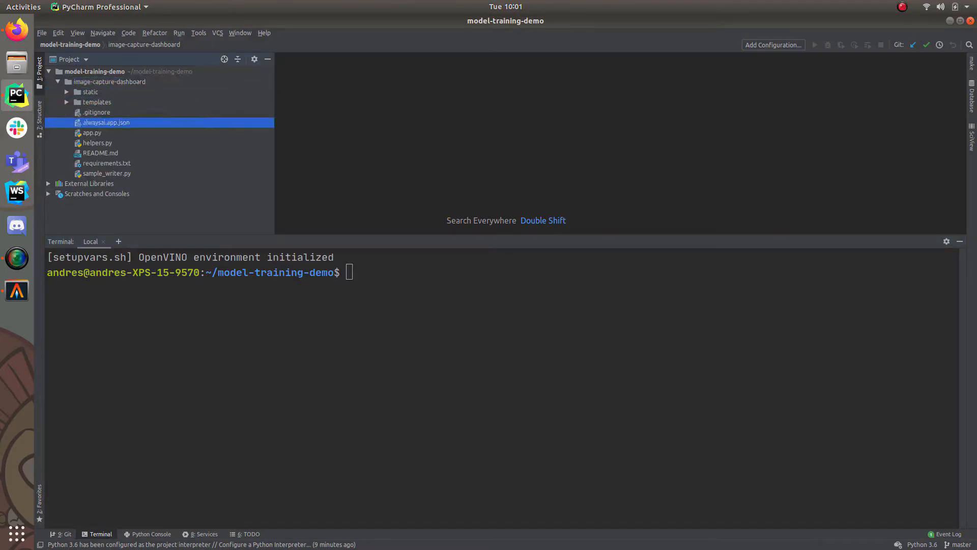
pyautogui.click(92, 133)
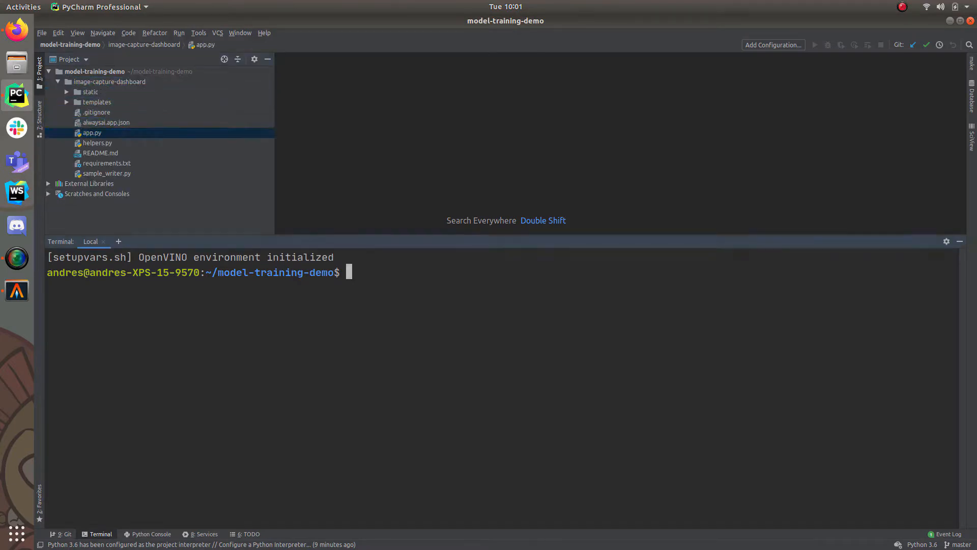
pyautogui.write('cd')
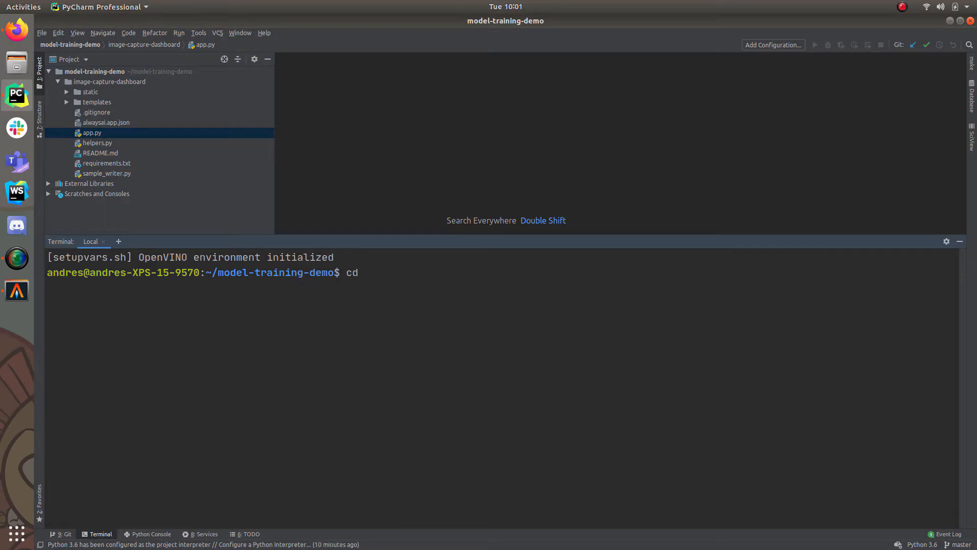
pyautogui.write('image-capture-dashboard/')
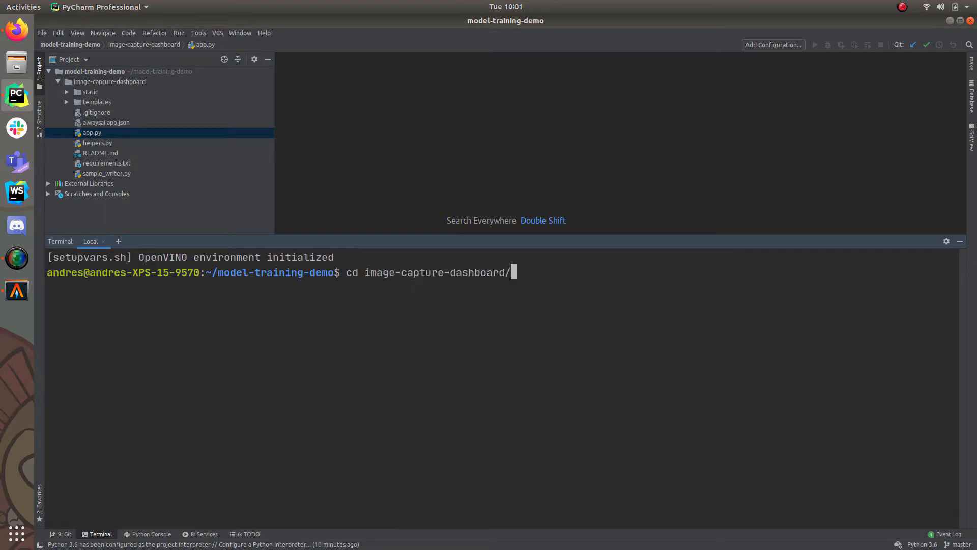
# Step: Run aai app configure, creating project model-training-demo on the local computer
pyautogui.write('aai app configur')
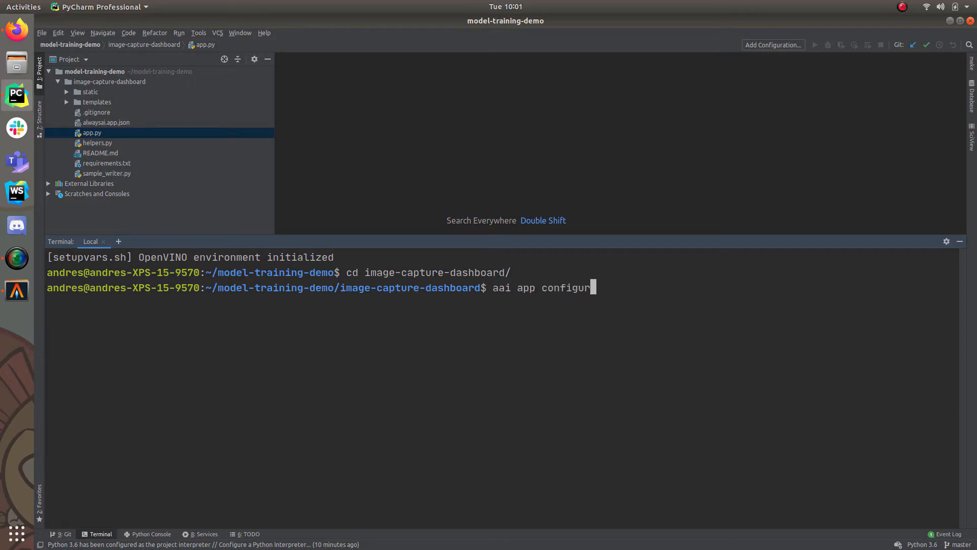
pyautogui.press('Return')
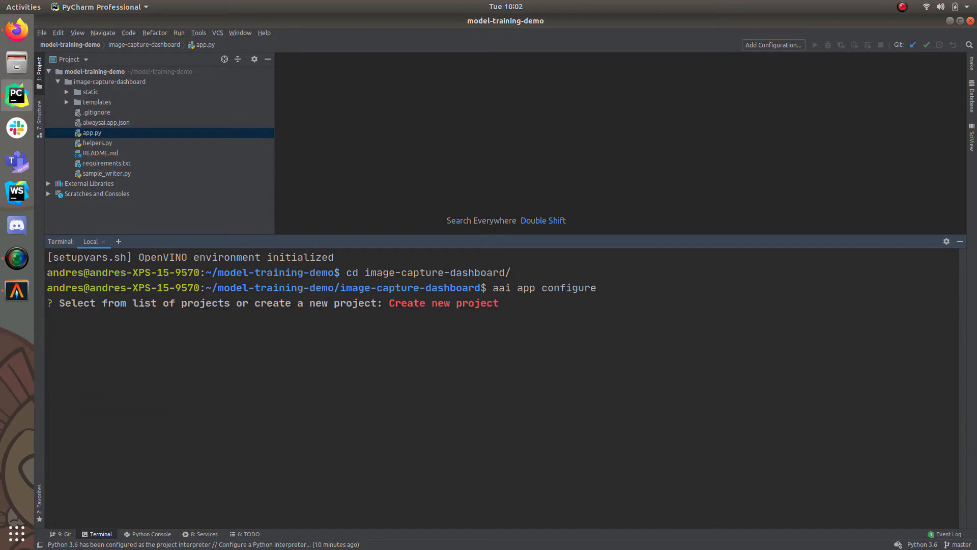
pyautogui.write('model-')
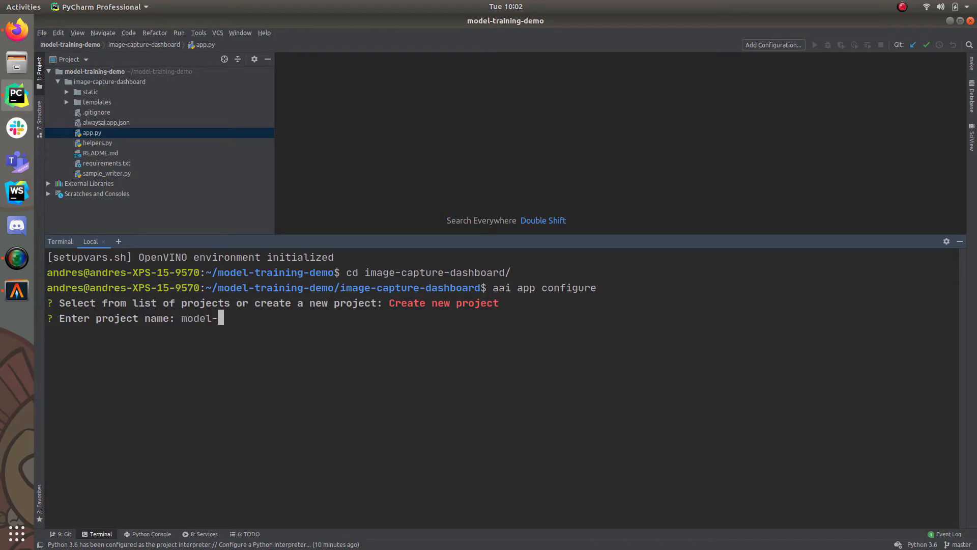
pyautogui.write('training-demo')
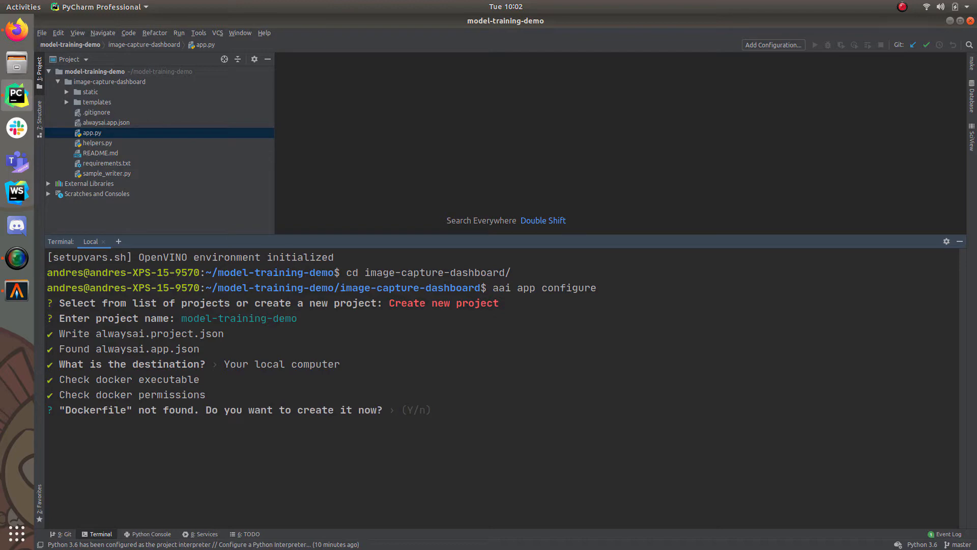
pyautogui.write('yes')
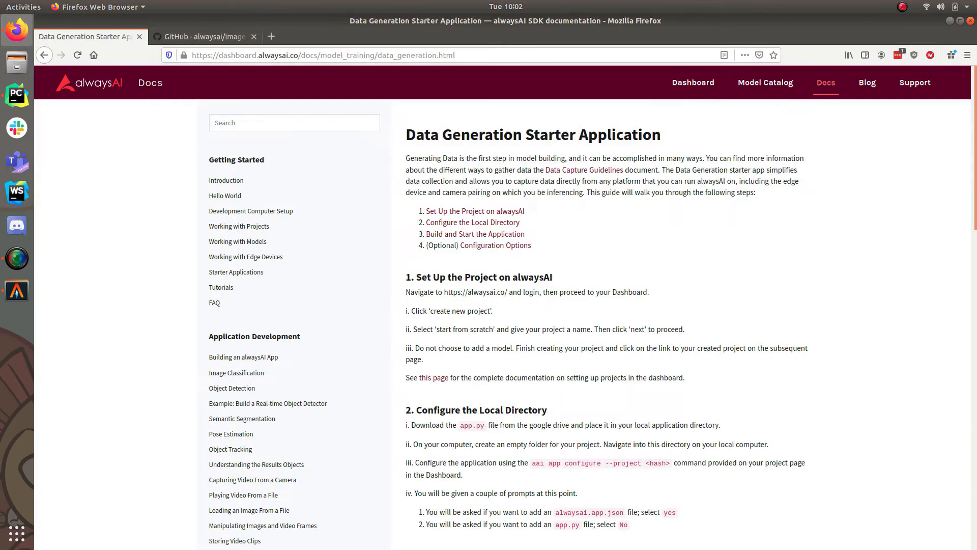
# Step: Navigate from the Data Generation docs to the alwaysAI Dashboard overview page
pyautogui.click(692, 82)
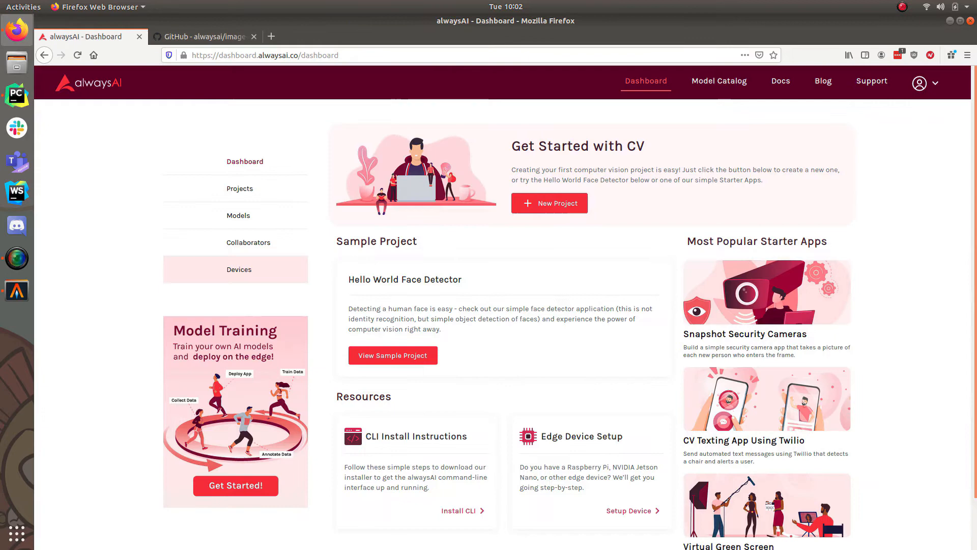
pyautogui.click(239, 189)
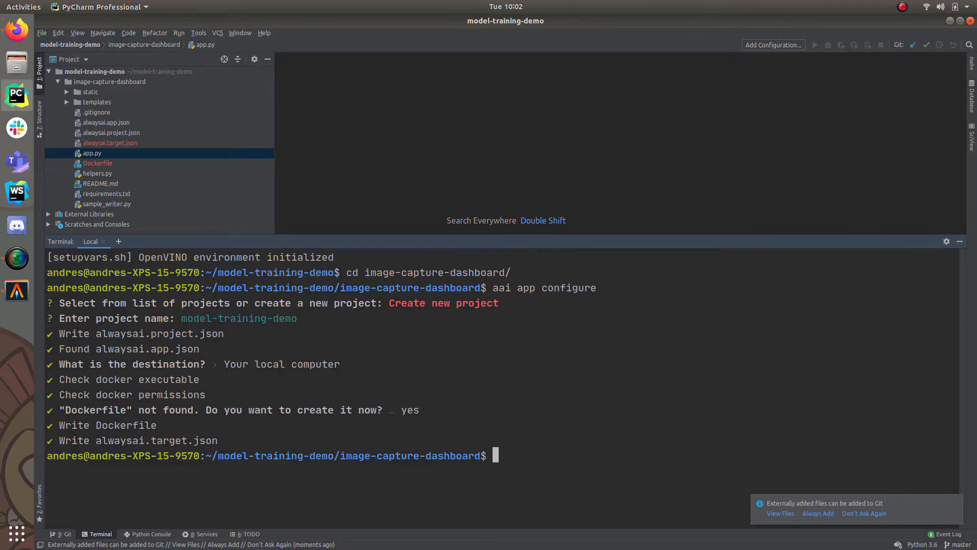
# Step: Run aai app deploy to build the Docker image and install Python dependencies
pyautogui.write('aai')
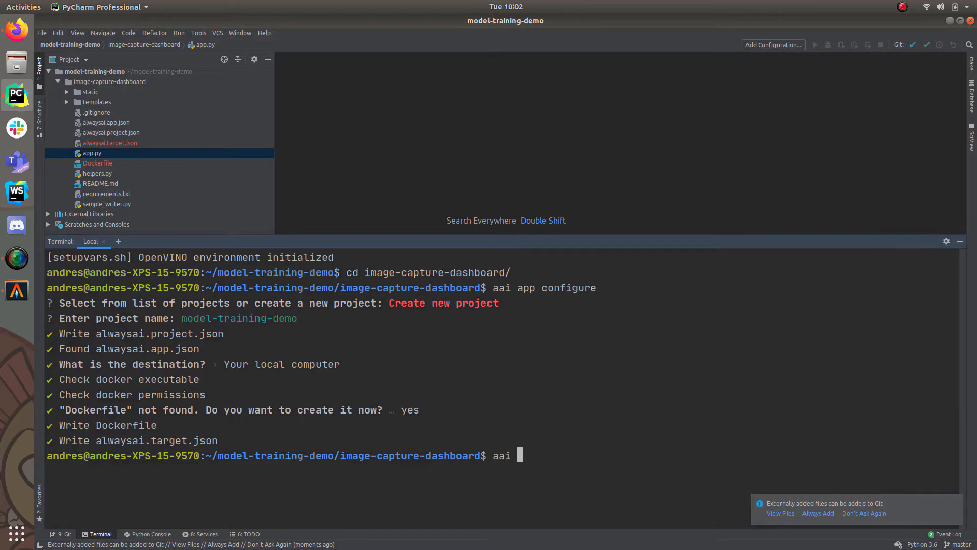
pyautogui.write('app deploy')
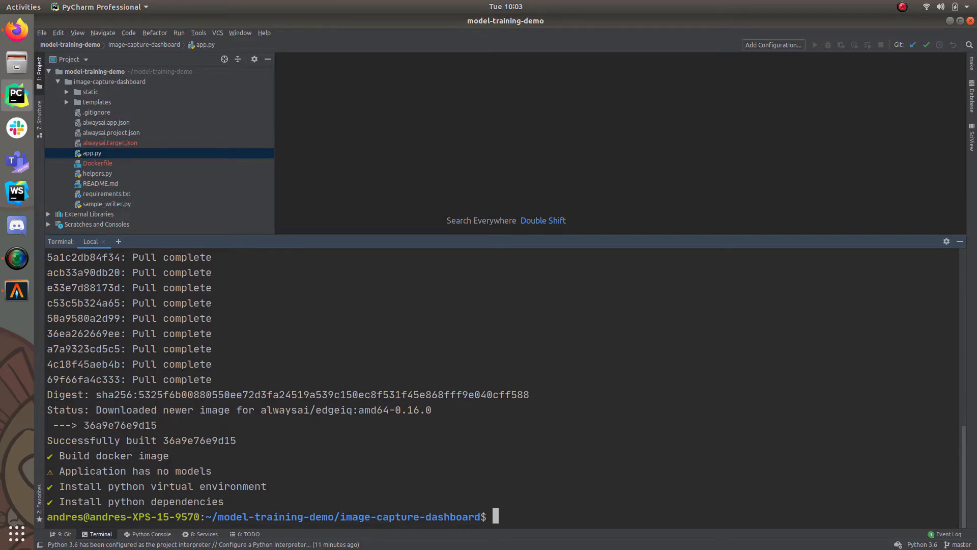
pyautogui.write('aai')
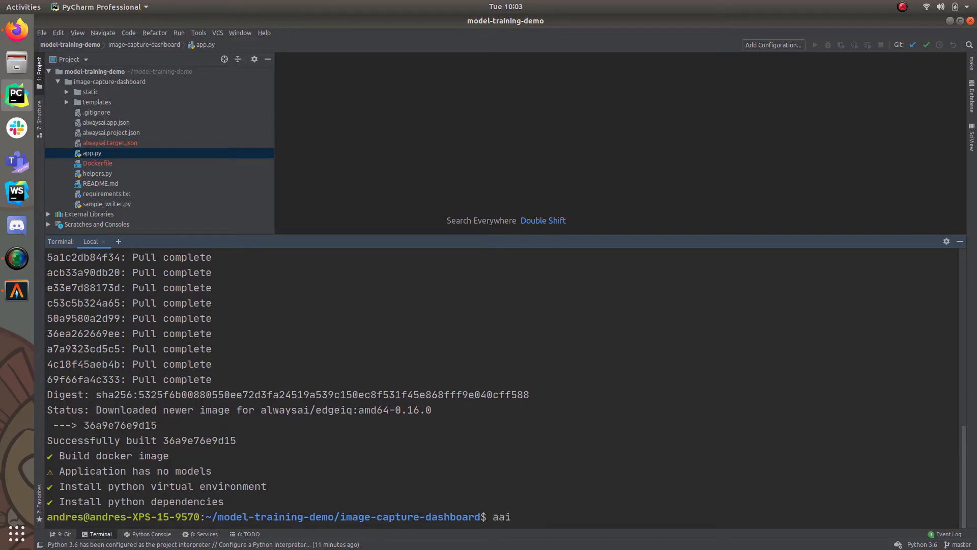
pyautogui.write('app start')
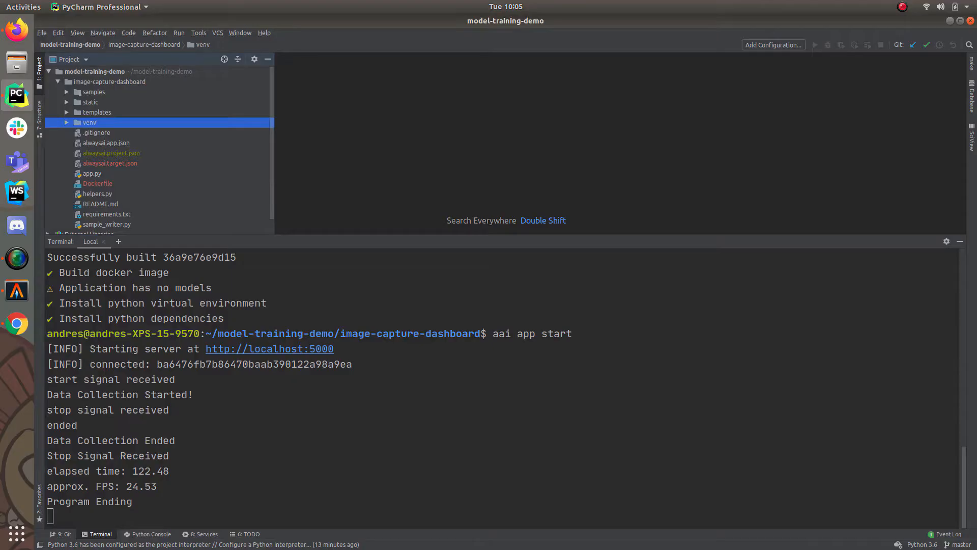
# Step: Reveal the recorded video under samples > Videos and launch CVAT with sudo aai annotate
pyautogui.click(93, 92)
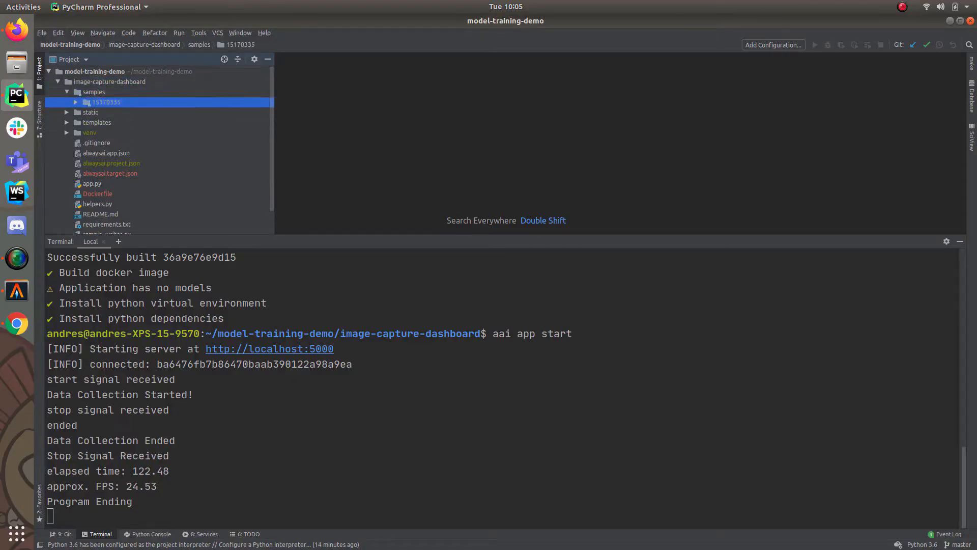
pyautogui.click(75, 102)
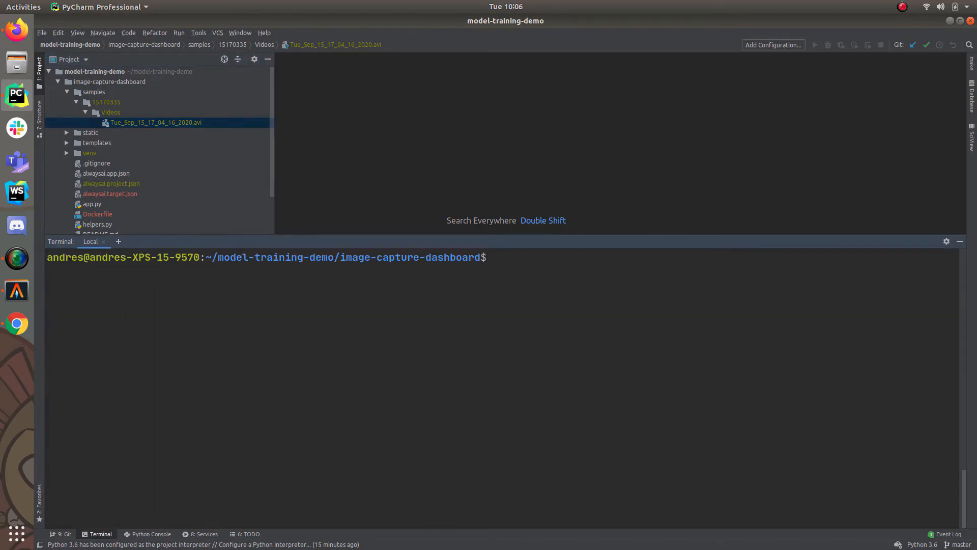
pyautogui.write('sudo aii')
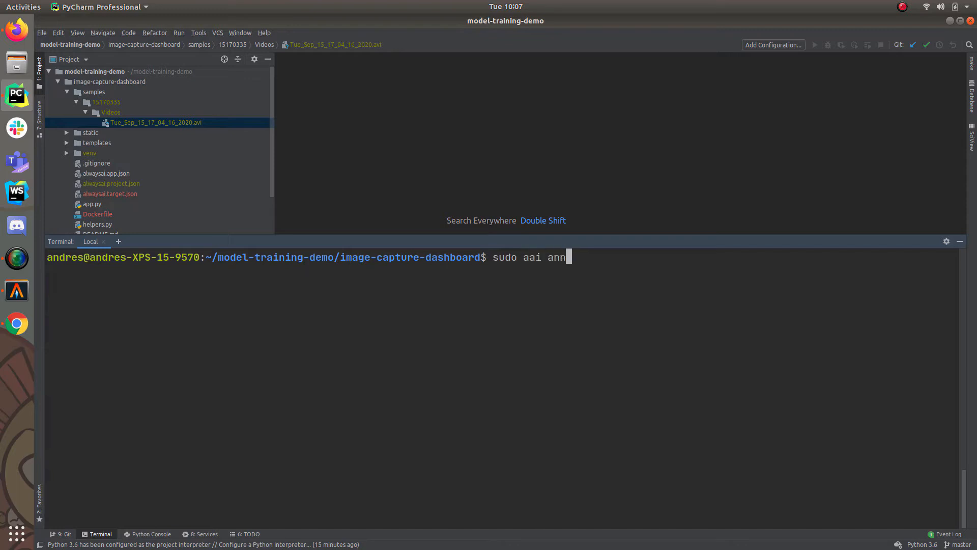
pyautogui.press('Return')
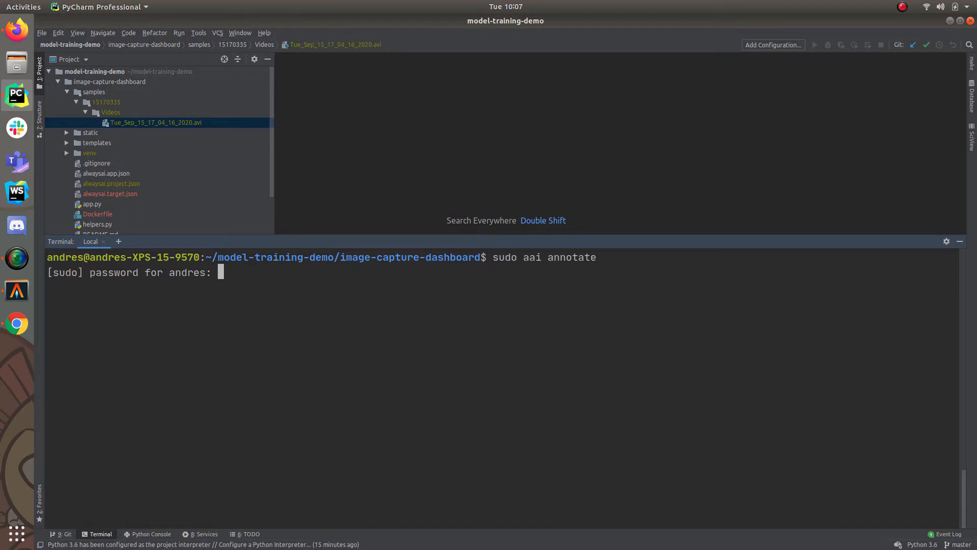
pyautogui.press('Return')
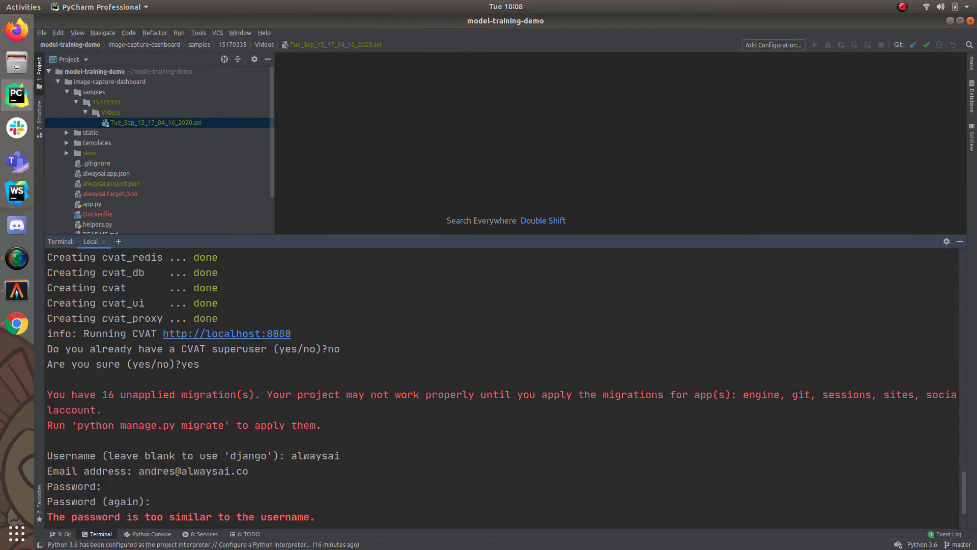
# Step: Sign in to CVAT with username 'always'
pyautogui.click(16, 323)
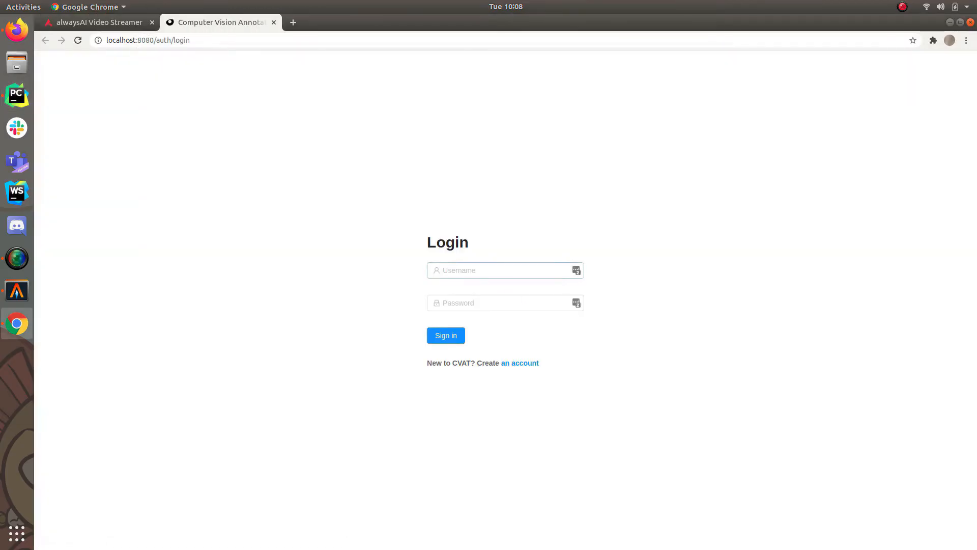
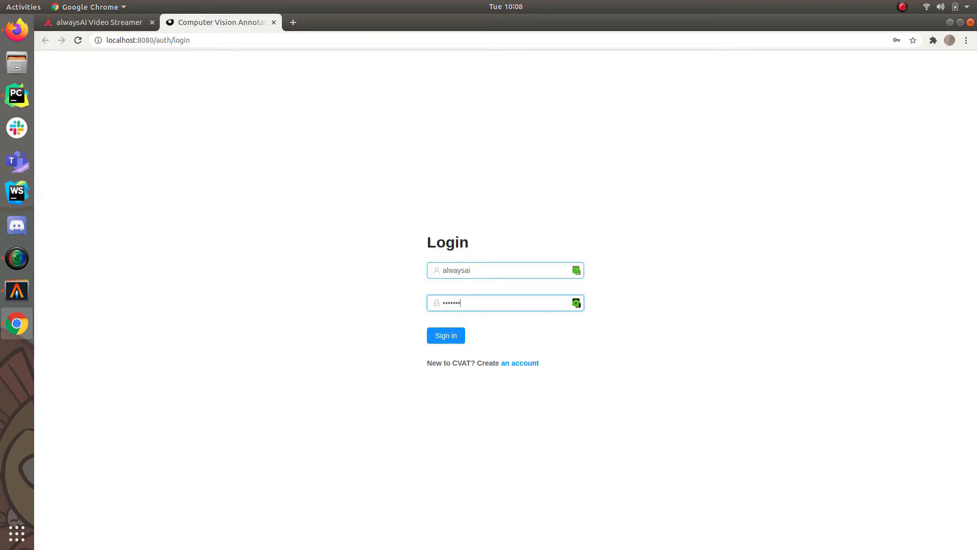
pyautogui.click(444, 335)
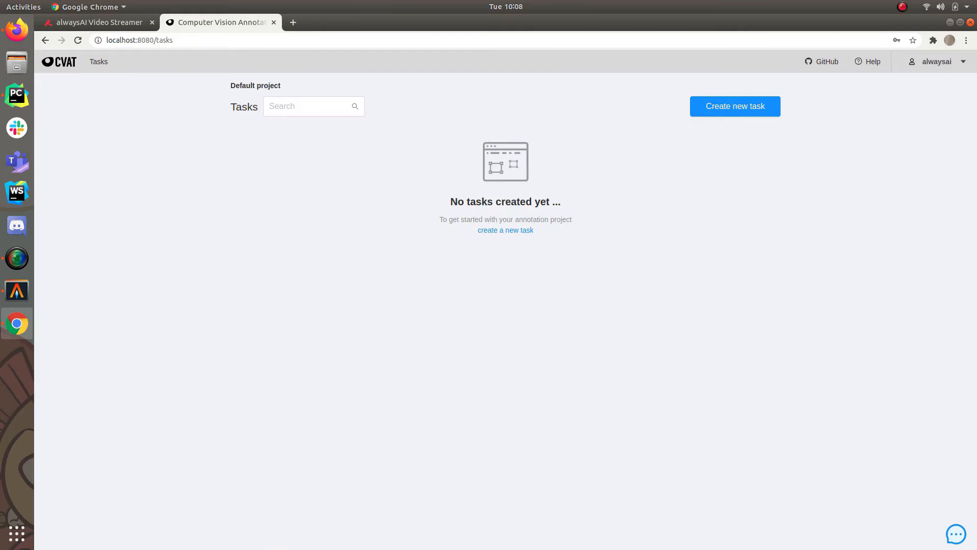
# Step: Create task model-training-demo-1 with a Watch label and submit it
pyautogui.click(733, 106)
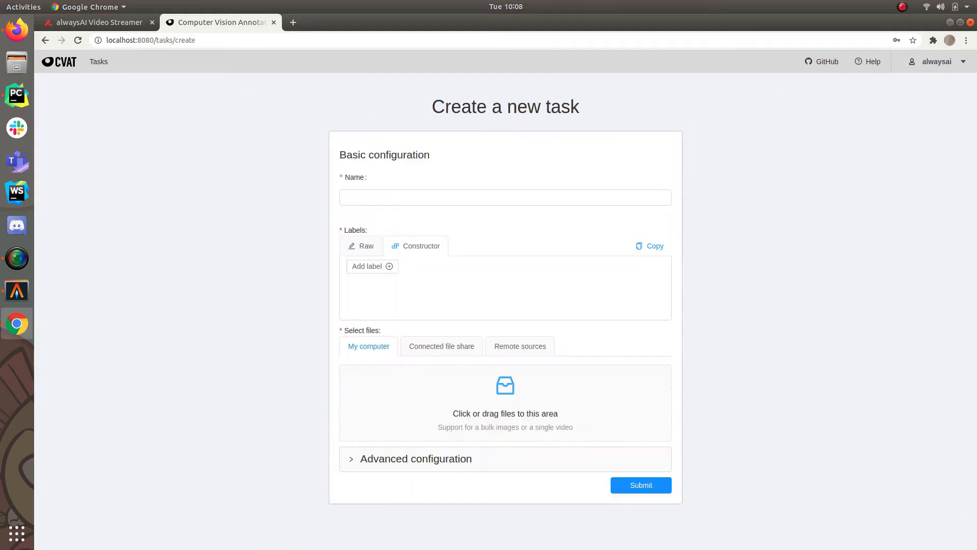
pyautogui.click(505, 197)
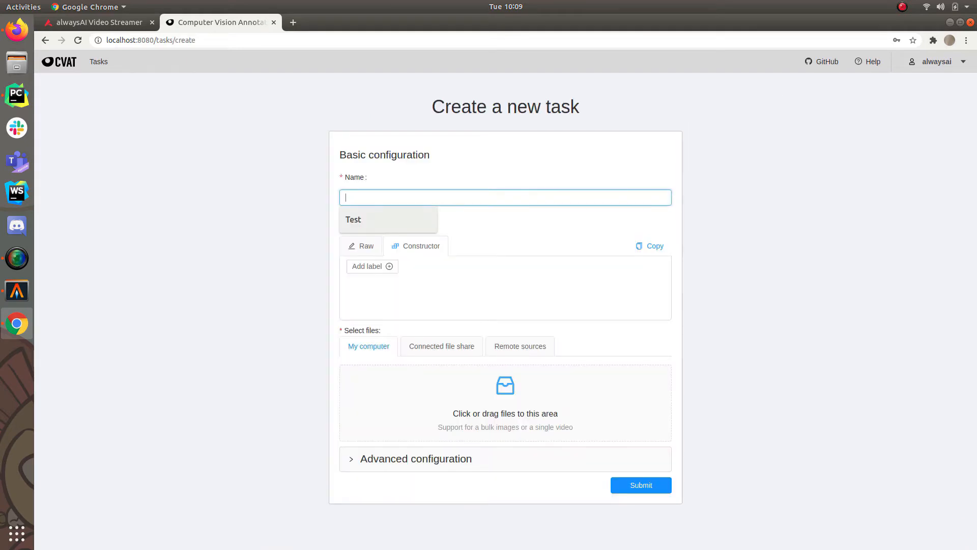
pyautogui.write('model-training-demo-1')
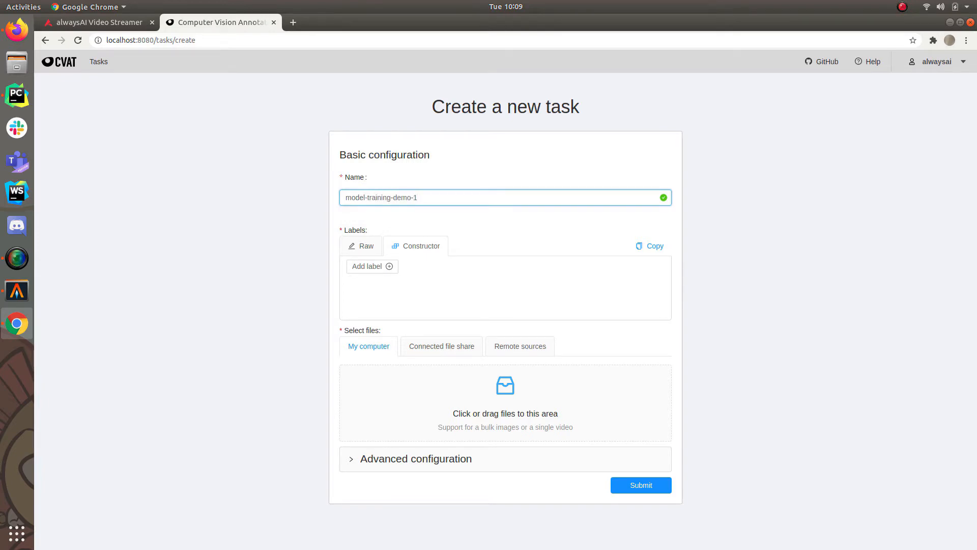
pyautogui.click(367, 266)
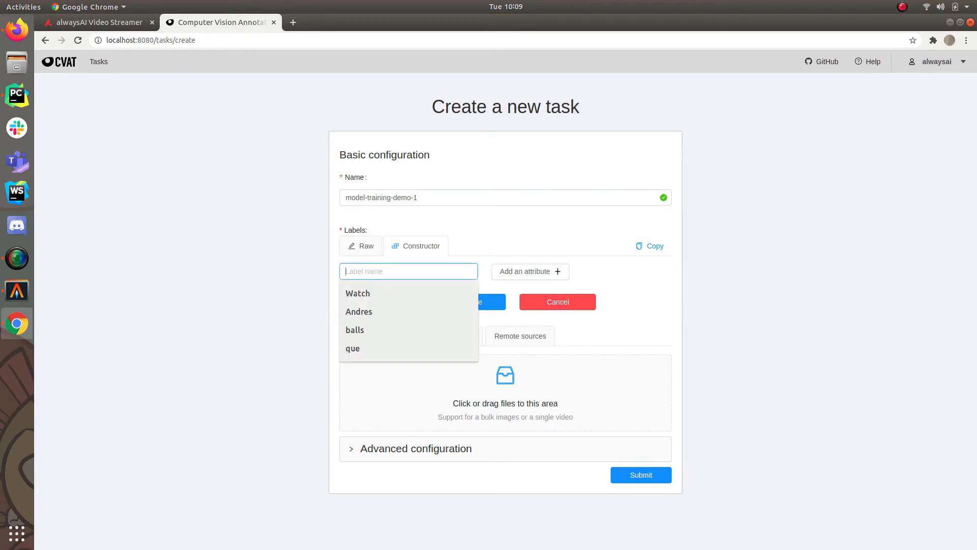
pyautogui.click(357, 293)
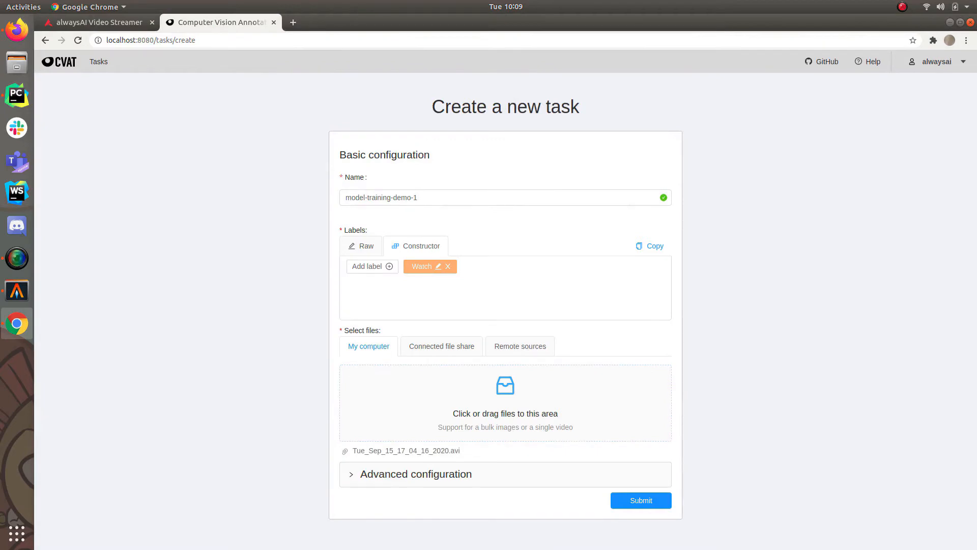
pyautogui.click(640, 499)
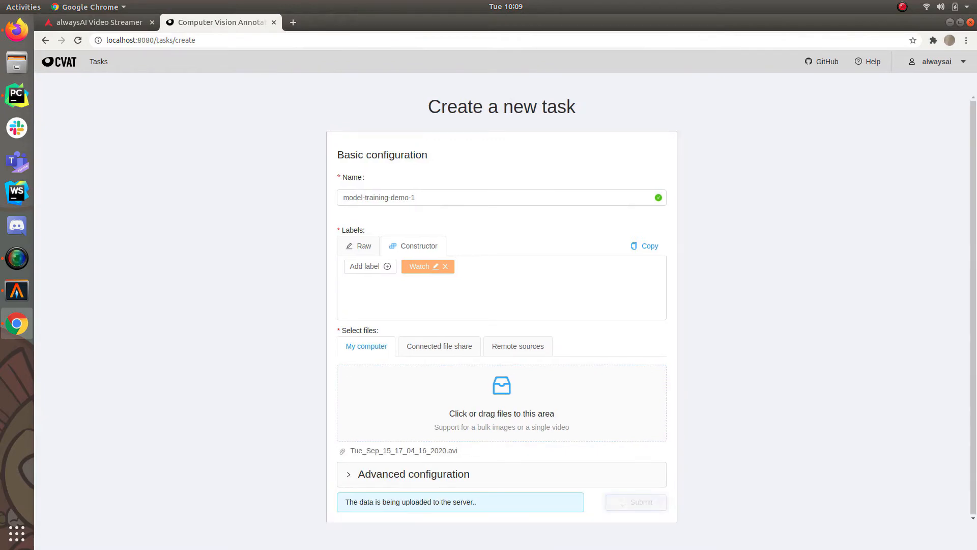
pyautogui.click(634, 502)
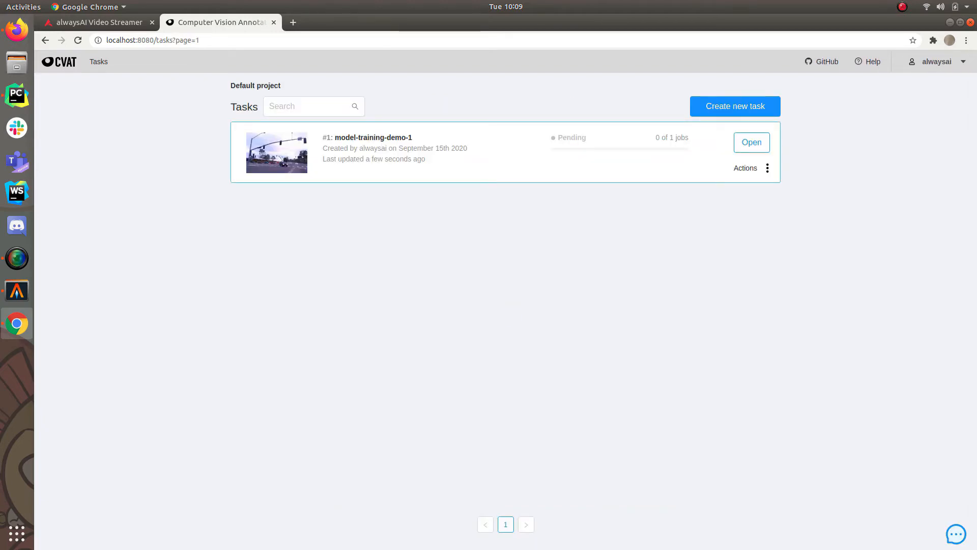
# Step: Open the task and draw a tracked Watch rectangle around the wrist watch, refitting it
pyautogui.click(751, 142)
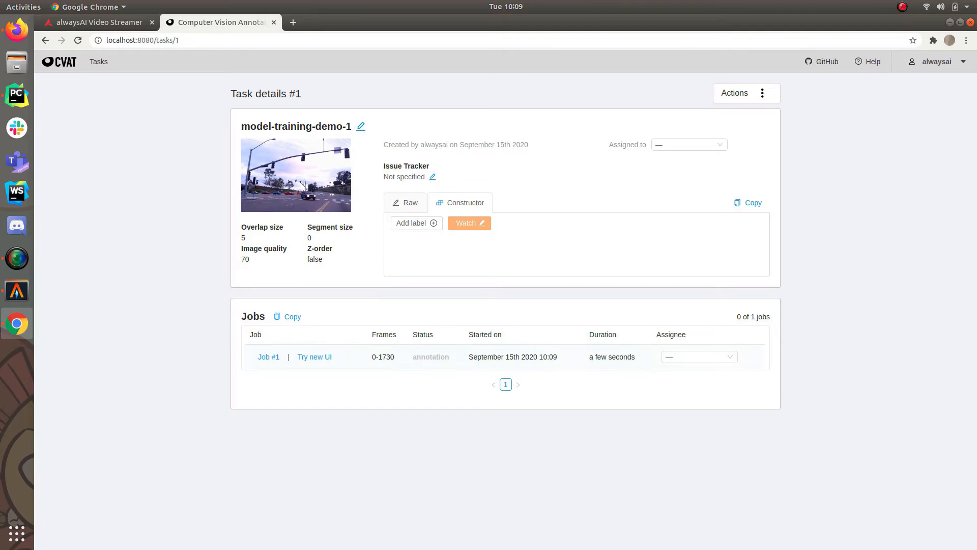
pyautogui.moveTo(314, 356)
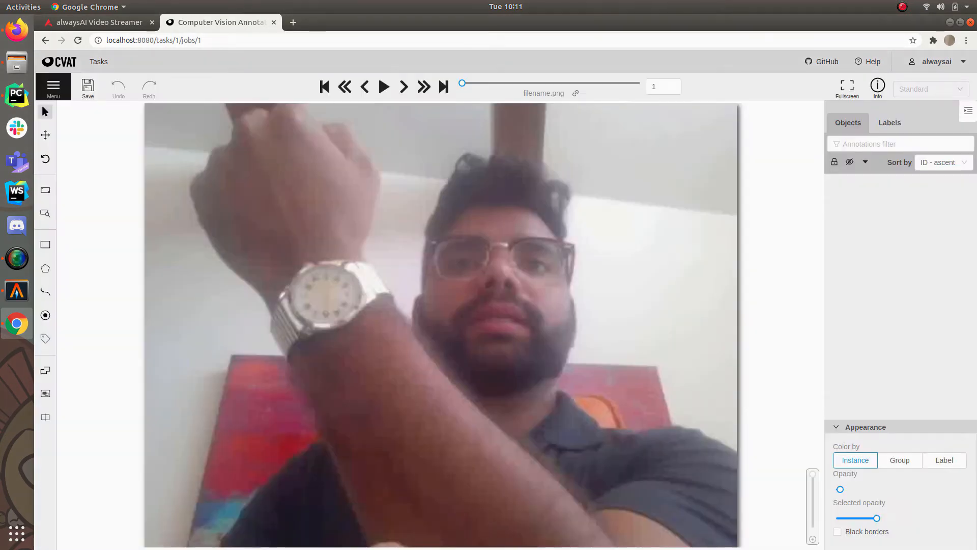
pyautogui.click(45, 244)
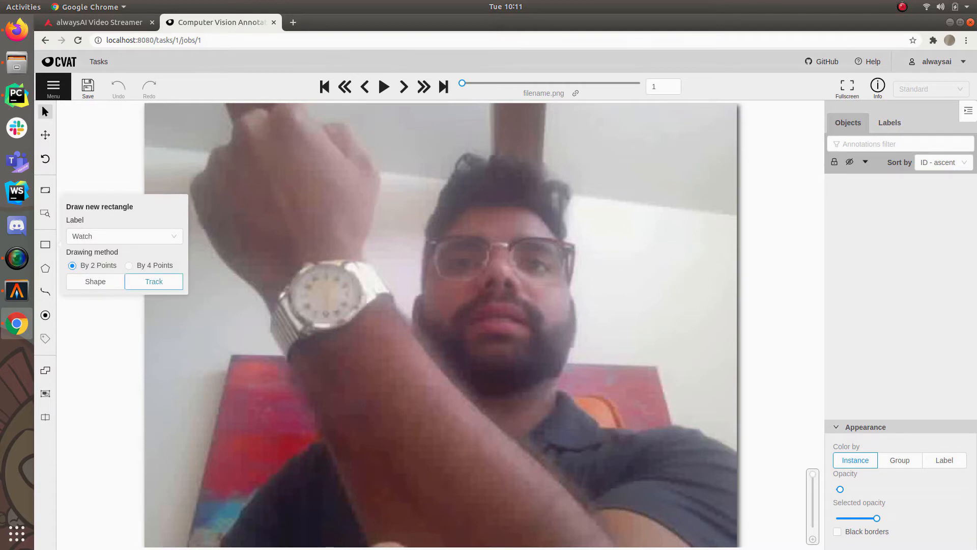
pyautogui.click(153, 280)
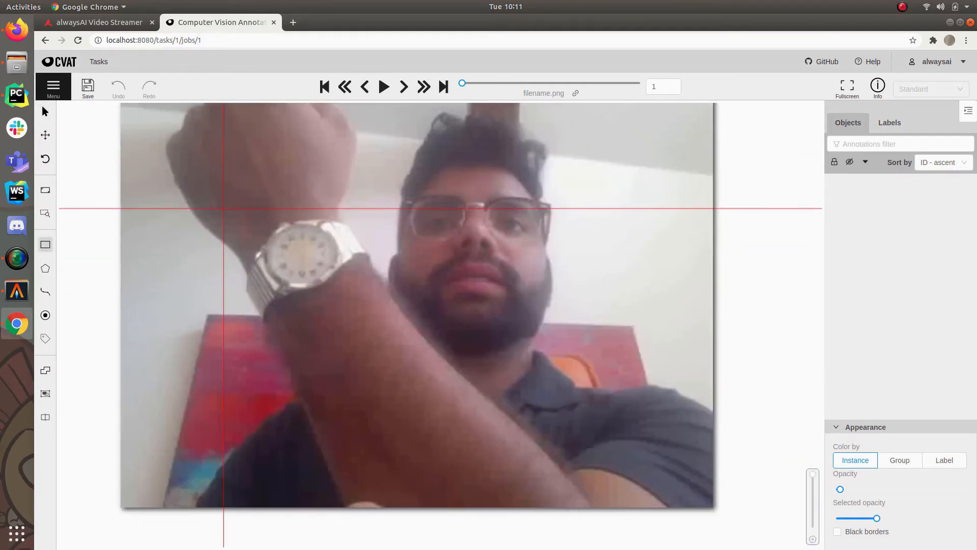
pyautogui.moveTo(223, 208); pyautogui.dragTo(381, 324)
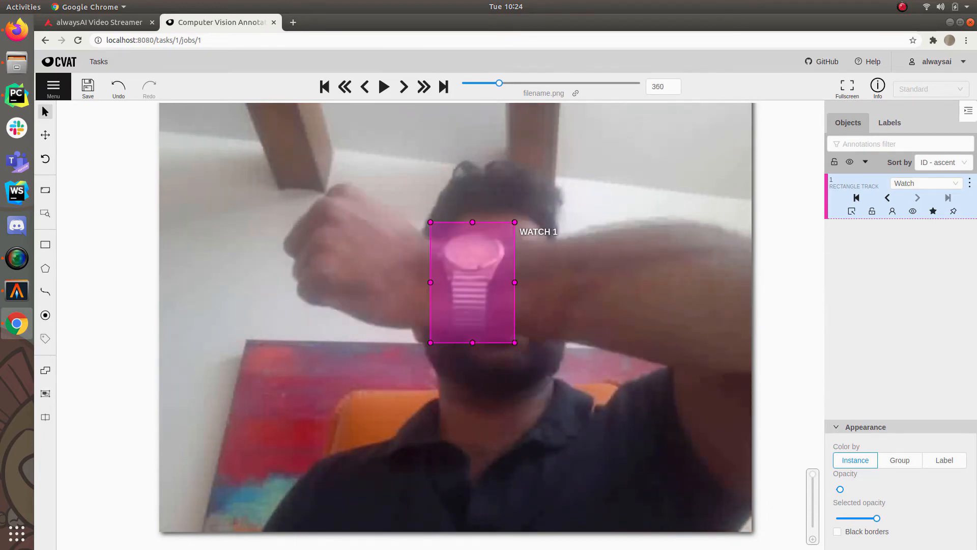
pyautogui.moveTo(499, 83); pyautogui.dragTo(484, 83)
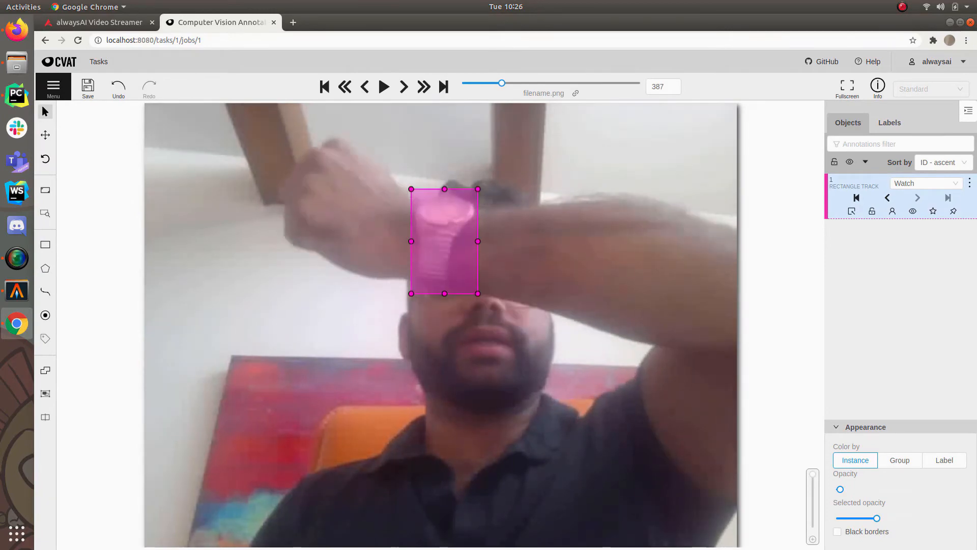
pyautogui.click(384, 87)
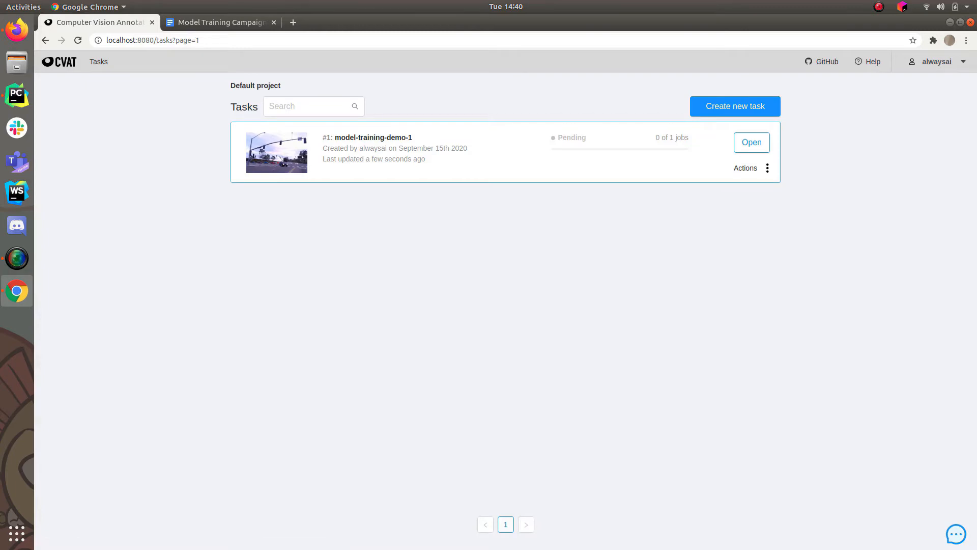
# Step: From the task's Actions menu, export the dataset in PASCAL VOC 2012 format
pyautogui.click(767, 168)
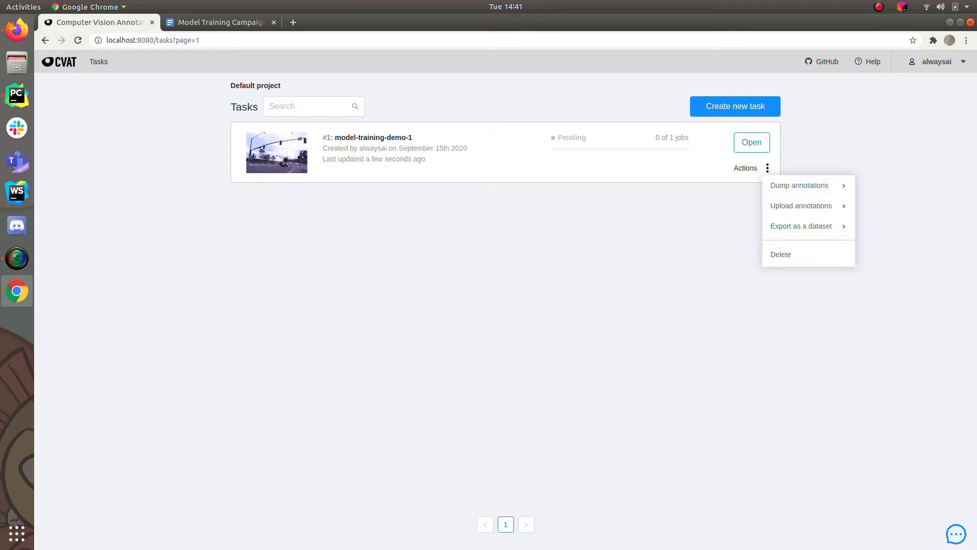
pyautogui.click(766, 167)
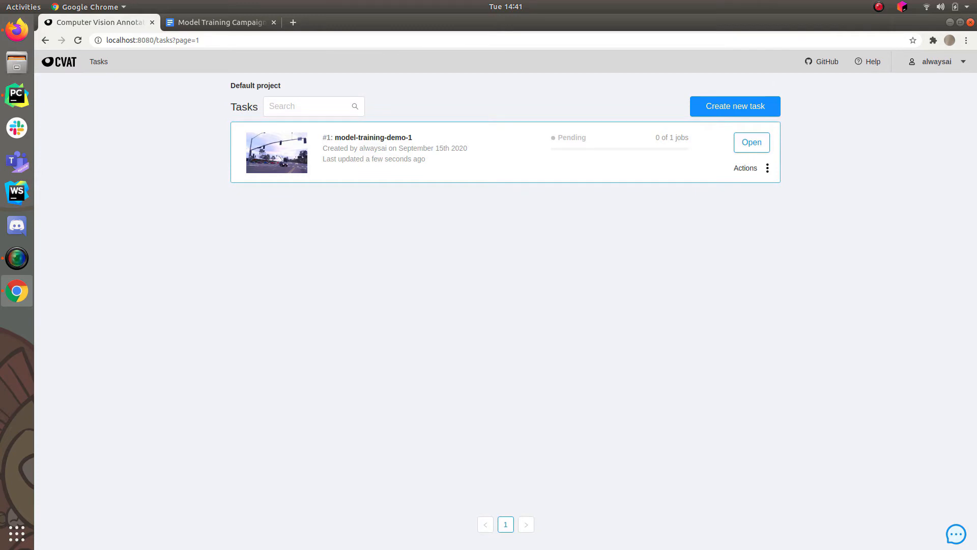
pyautogui.click(767, 168)
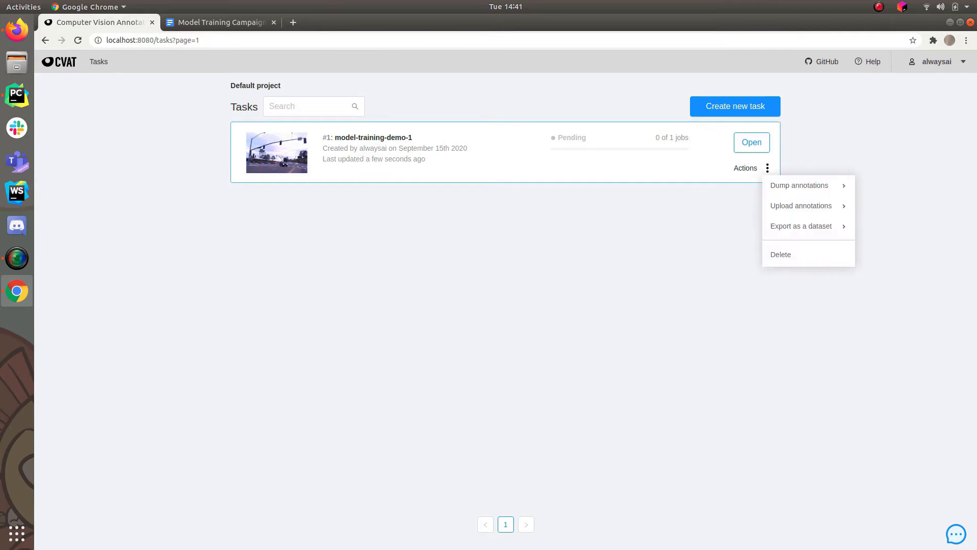
pyautogui.moveTo(801, 225)
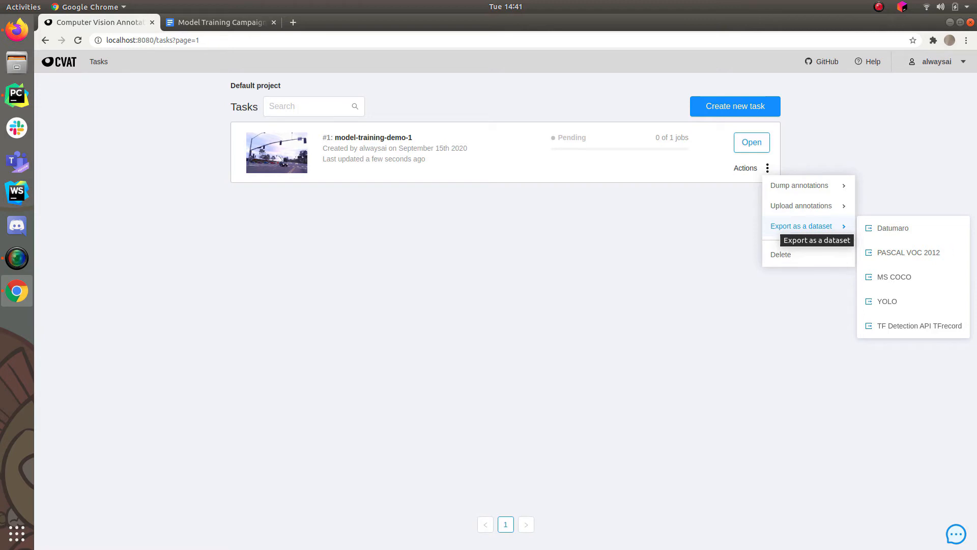
pyautogui.click(892, 227)
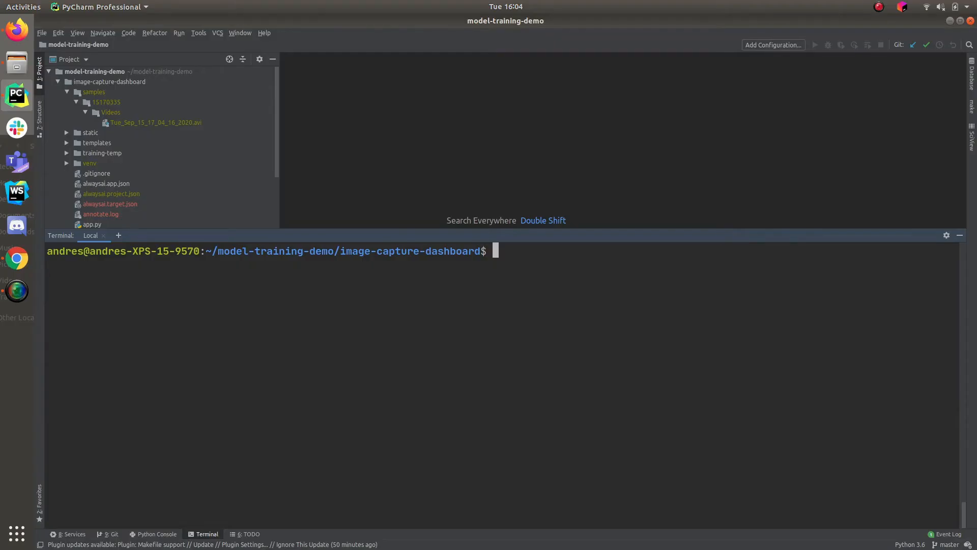
# Step: Run aai train on ~/Downloads/task_model-training-demo-1-…-voc.zip with --jupyter --hardware gpu
pyautogui.write('aai train')
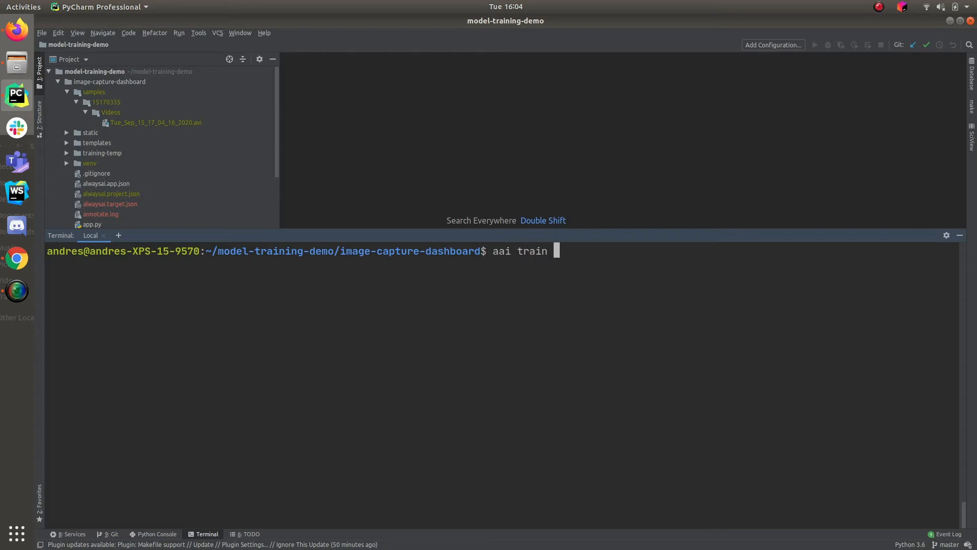
pyautogui.write('~/')
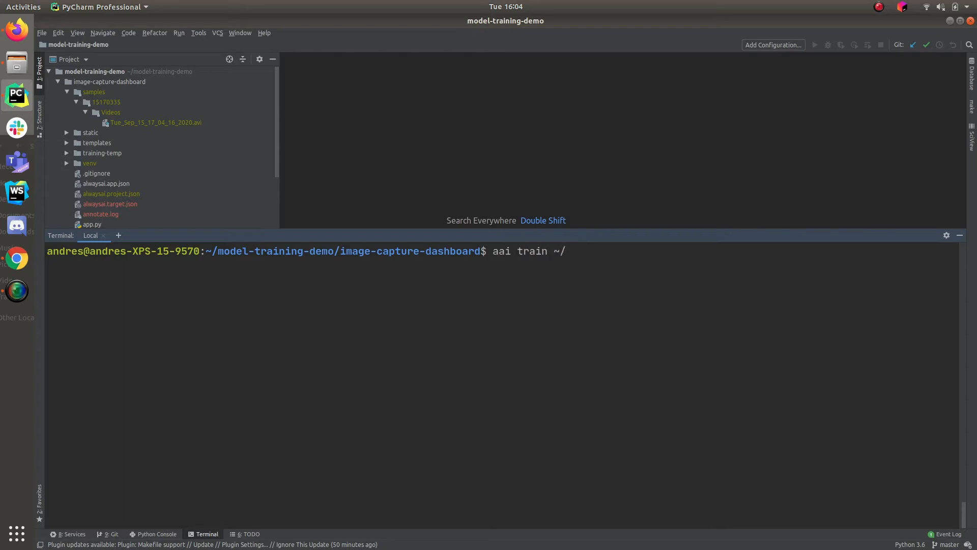
pyautogui.write('Do')
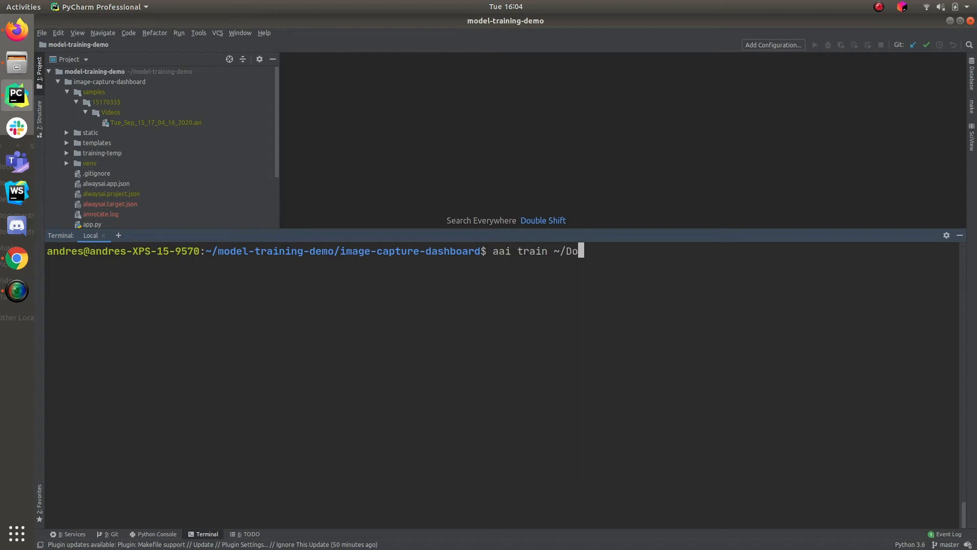
pyautogui.write('wnloads/')
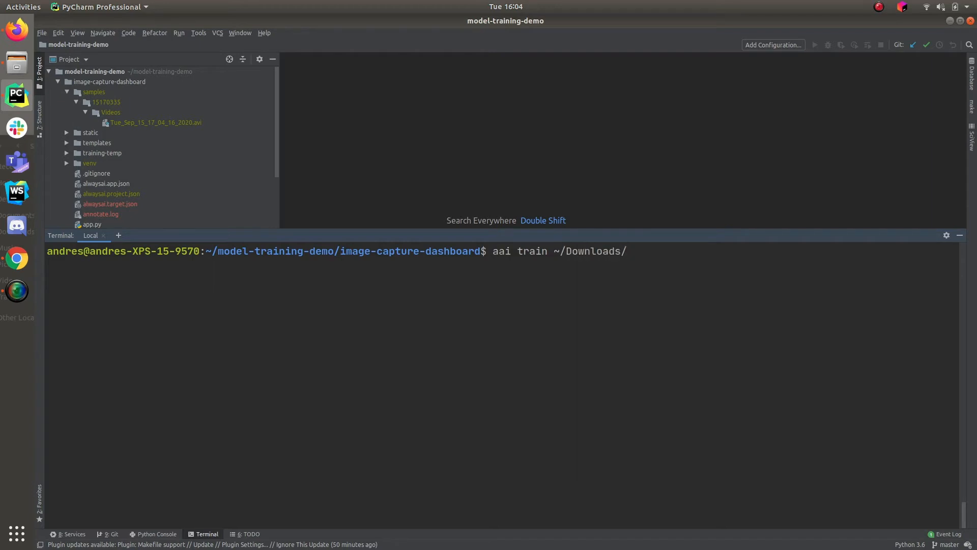
pyautogui.write('task_model-training-demo-1-2020_09_15_21_41_18-voc.zip')
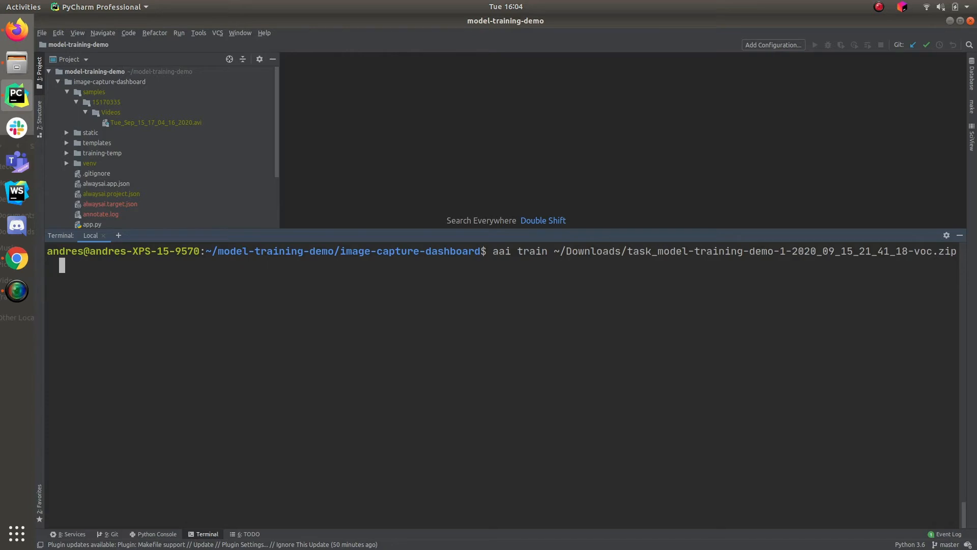
pyautogui.write('--')
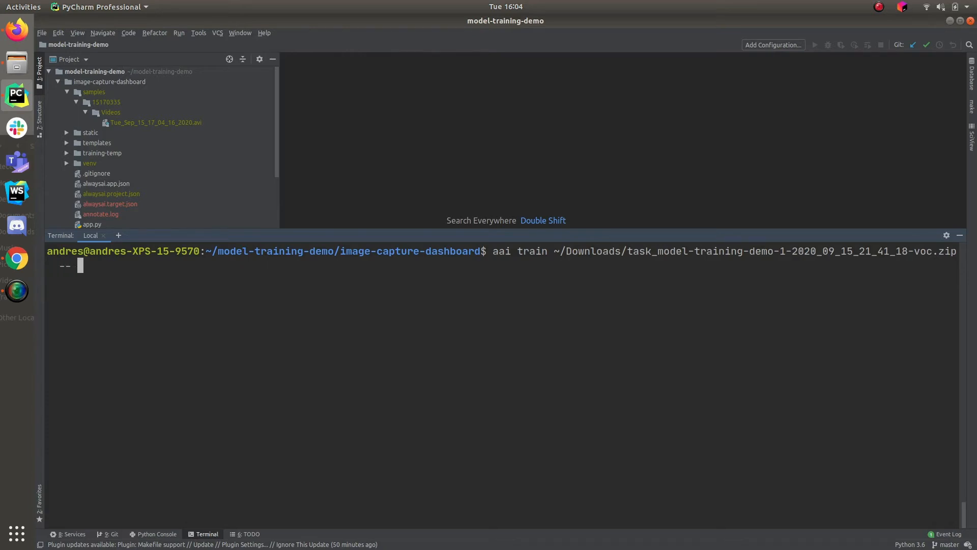
pyautogui.write('juyt')
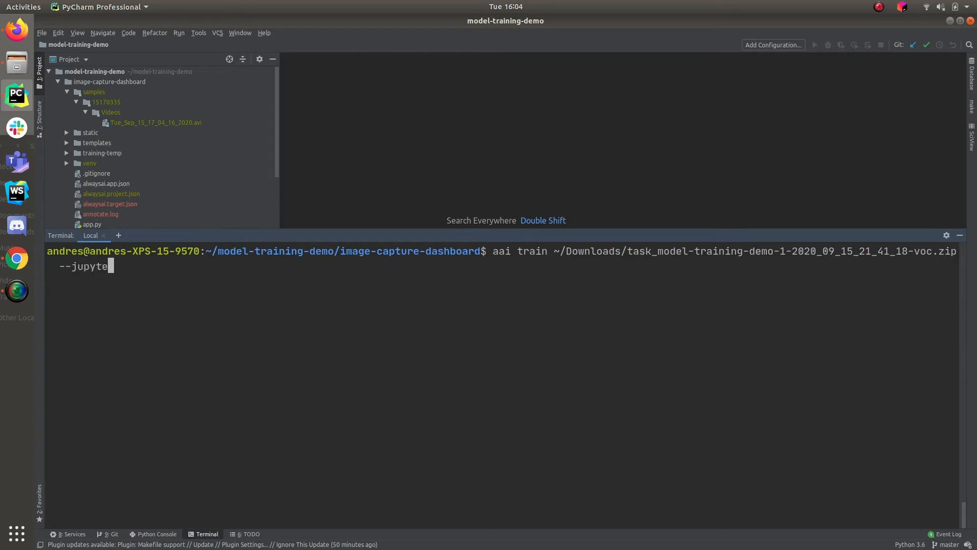
pyautogui.write('r')
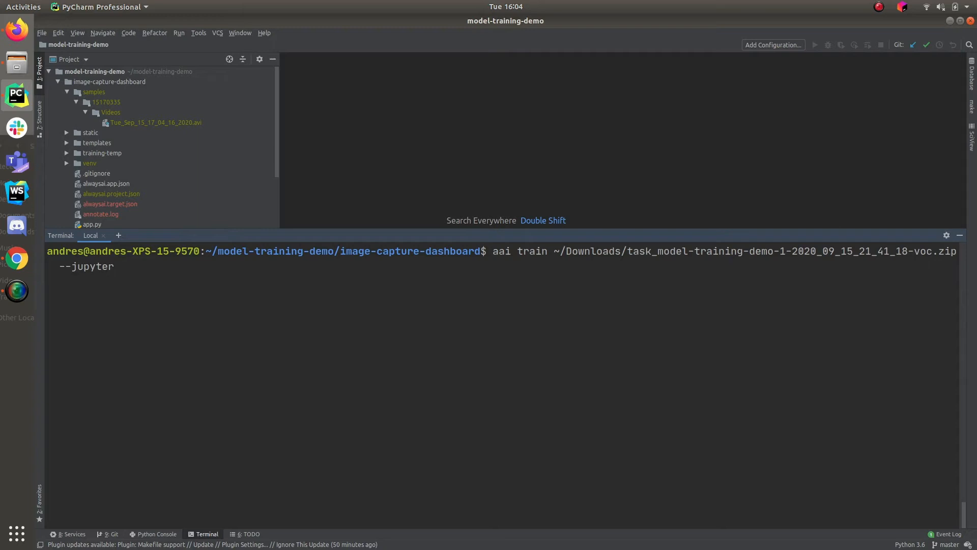
pyautogui.write('-')
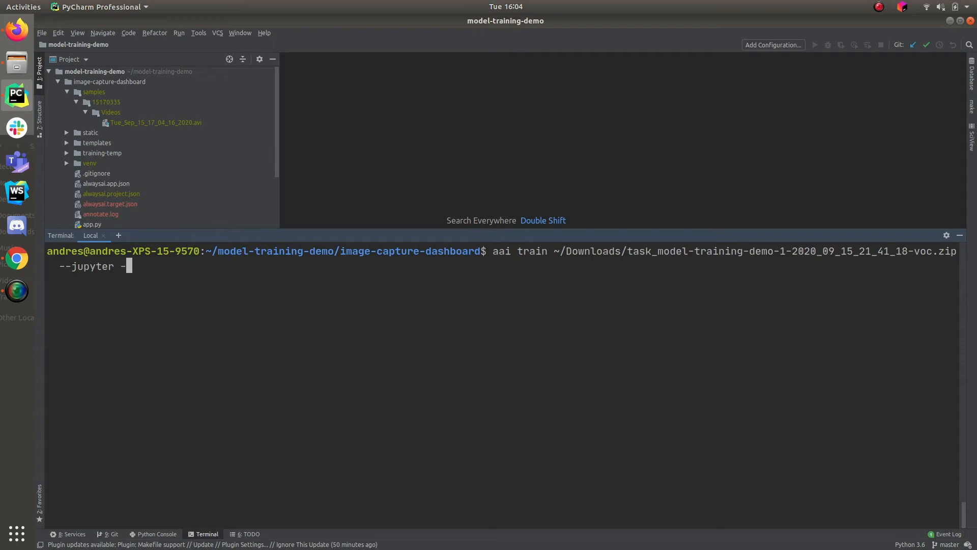
pyautogui.write('hard')
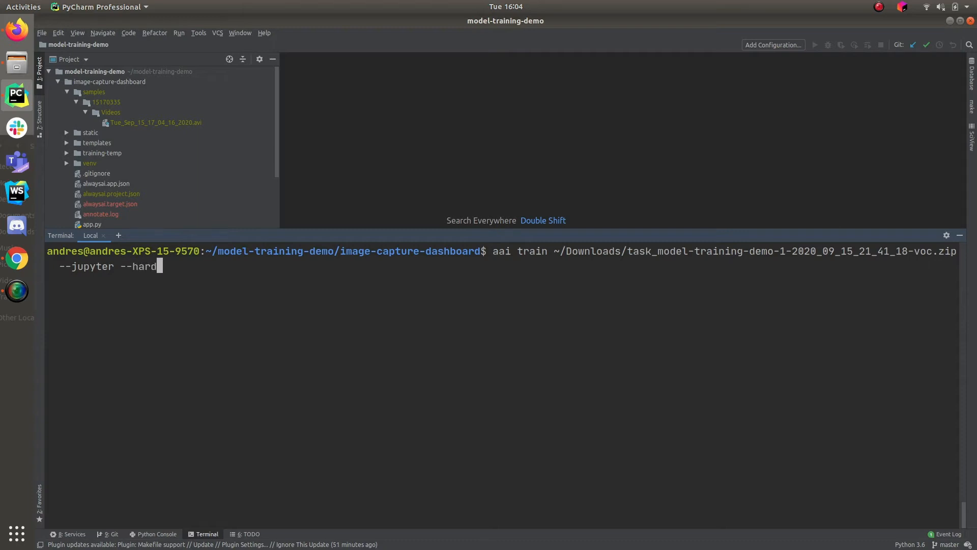
pyautogui.write('ware gp')
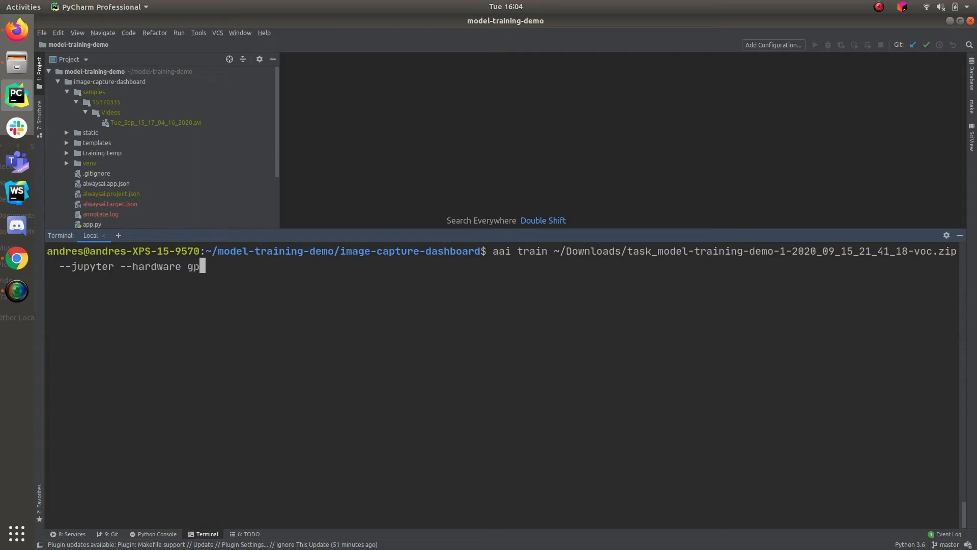
pyautogui.write('u')
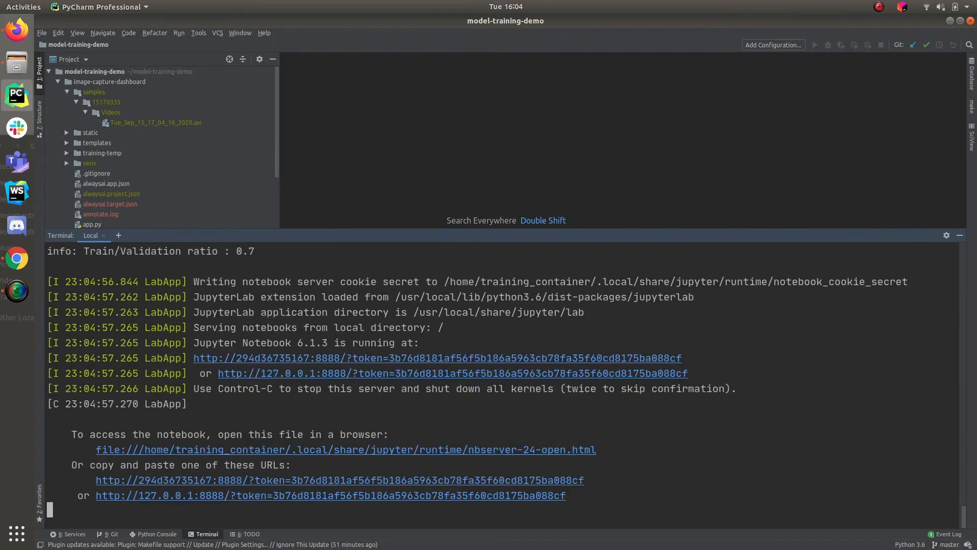
pyautogui.scroll(-3)
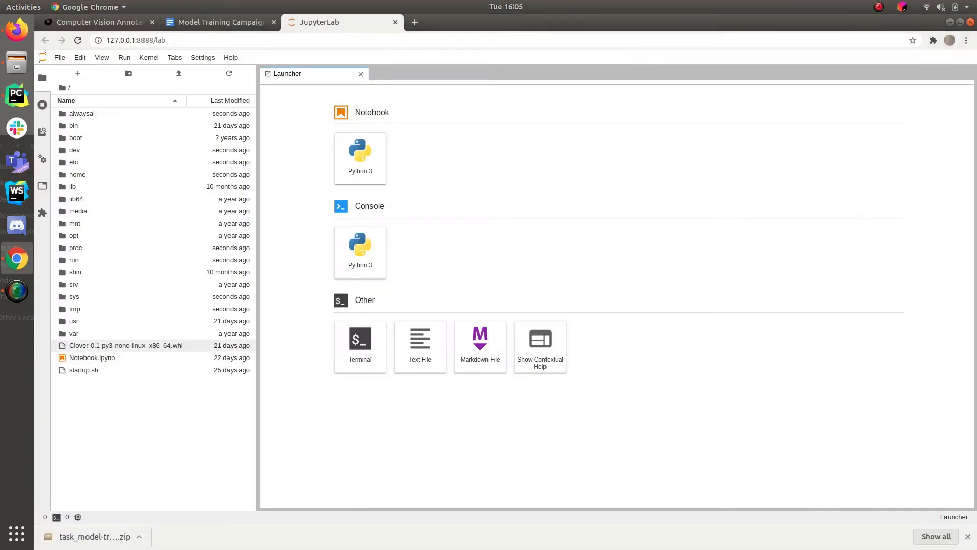
# Step: Open Notebook.ipynb, show its training widgets, and select the Steps field
pyautogui.click(91, 357)
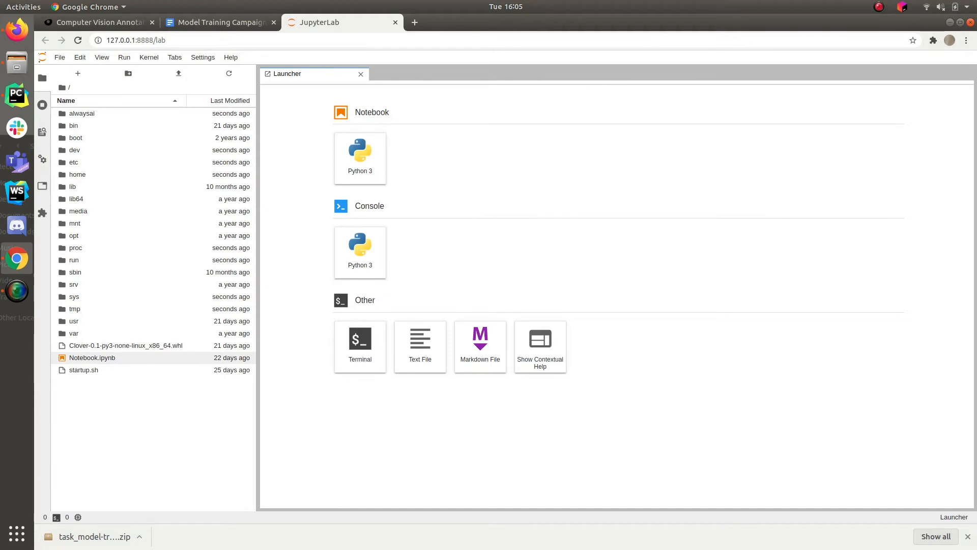
pyautogui.doubleClick(92, 357)
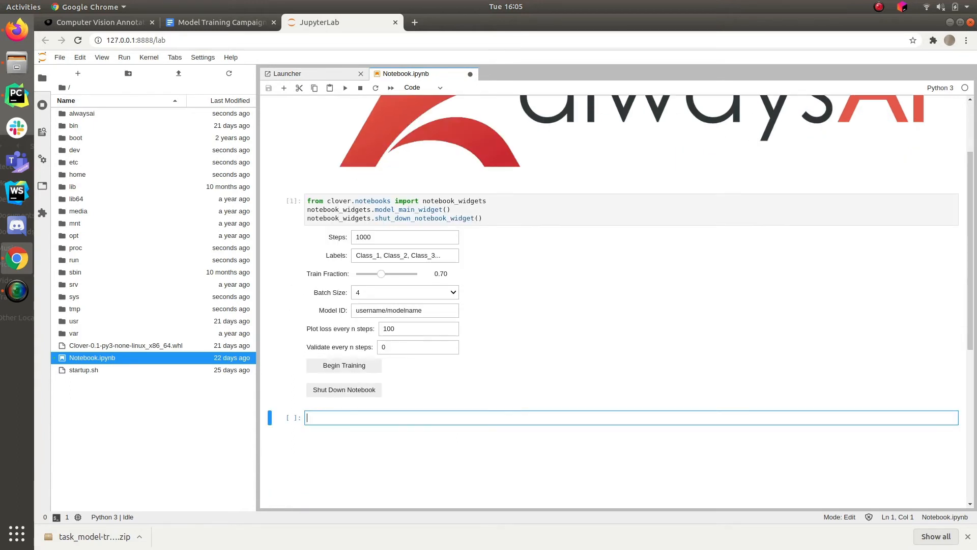
pyautogui.click(399, 236)
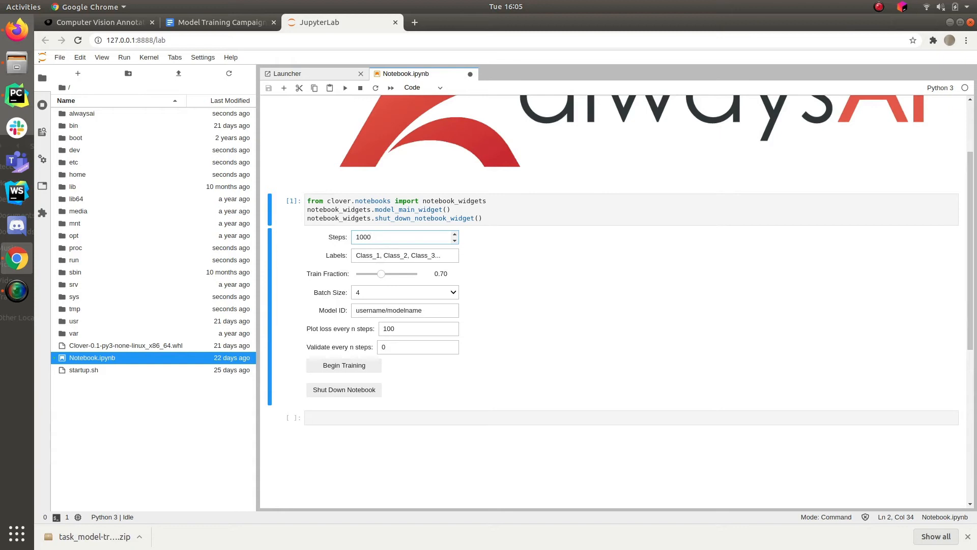
# Step: Fill in 3000 steps, label 'Watch', and model ID andres/model-demo
pyautogui.write('3000')
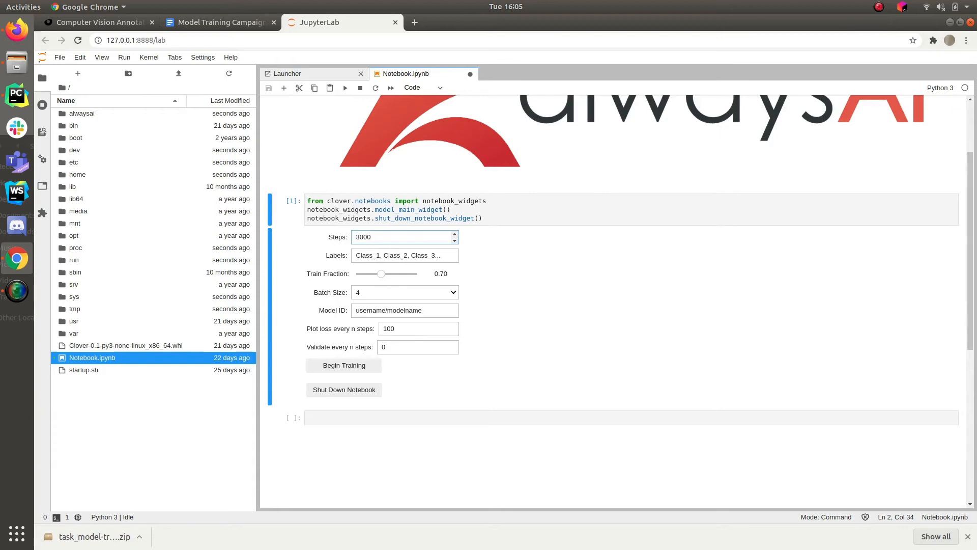
pyautogui.click(404, 255)
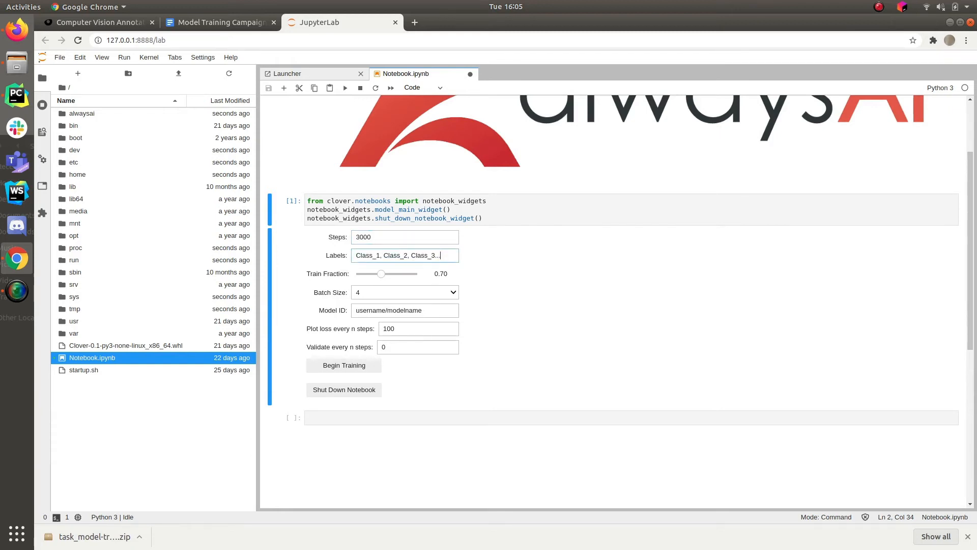
pyautogui.write('Wa')
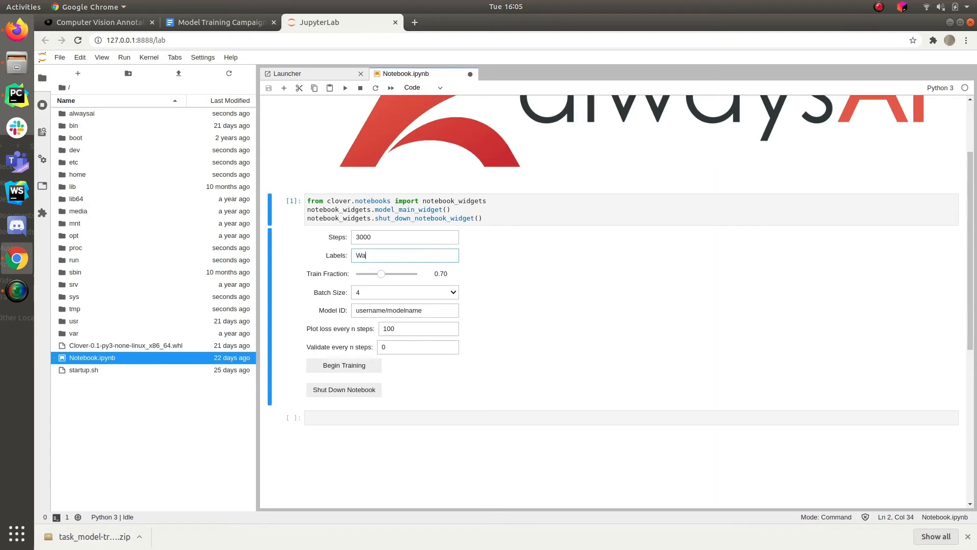
pyautogui.write('tch')
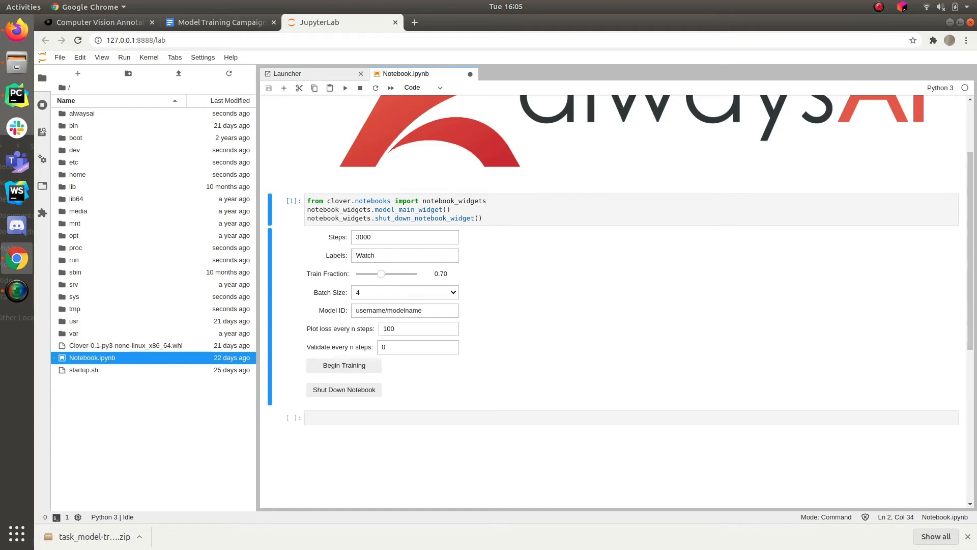
pyautogui.doubleClick(404, 311)
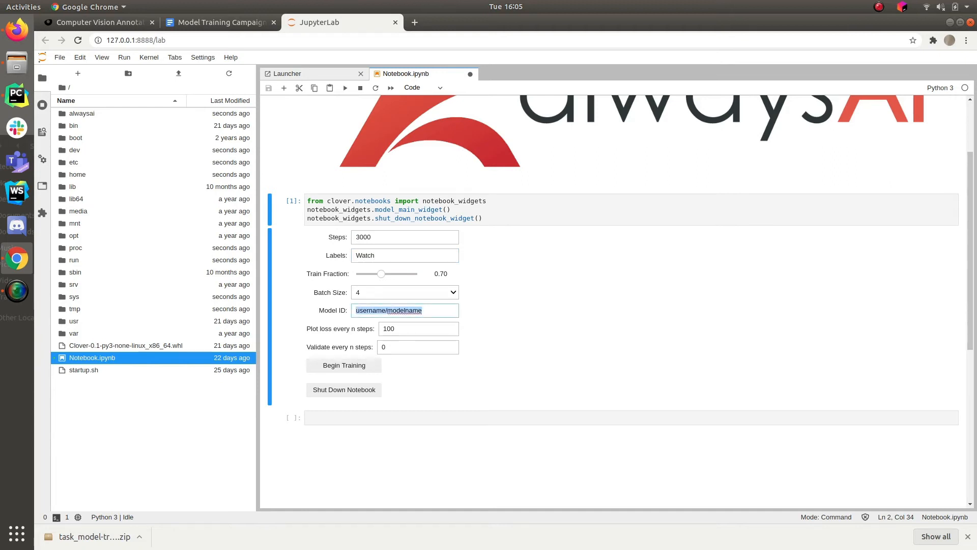
pyautogui.write('andres/')
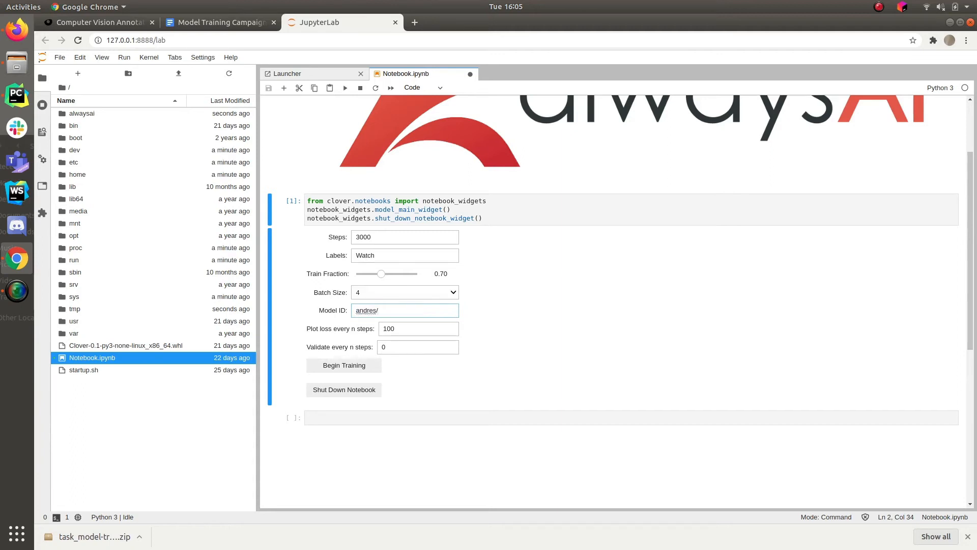
pyautogui.write('model-demo')
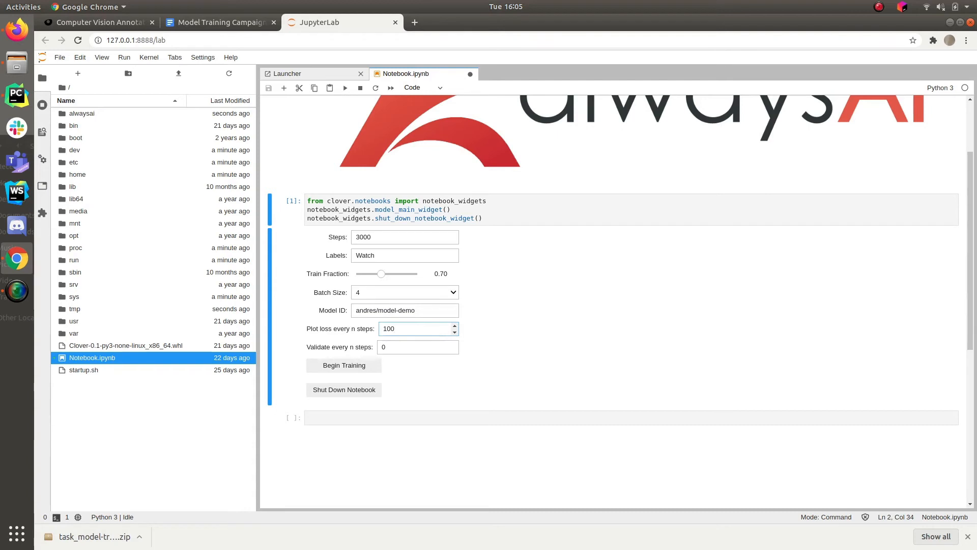
# Step: Change 'Plot loss every n steps' to 10 and 'Validate every n steps' to 500
pyautogui.click(414, 329)
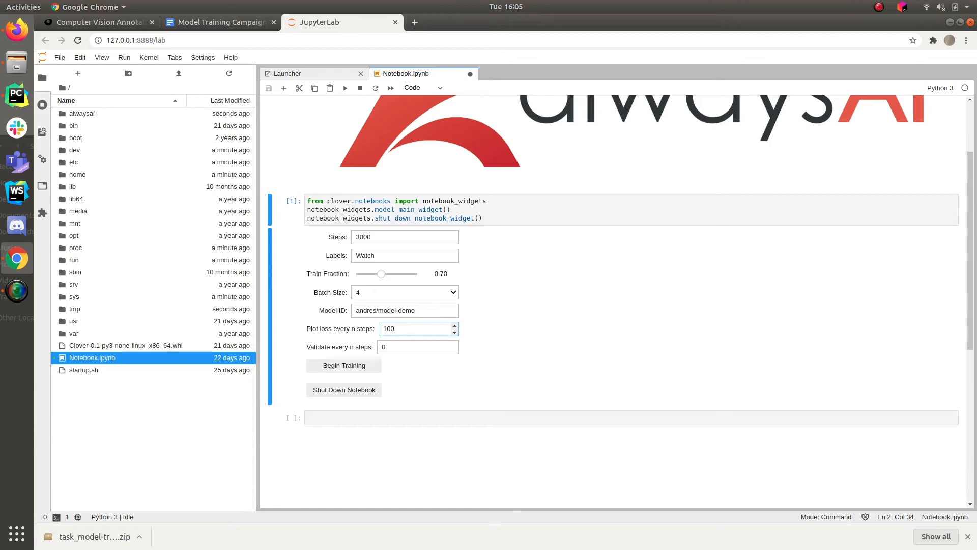
pyautogui.click(415, 328)
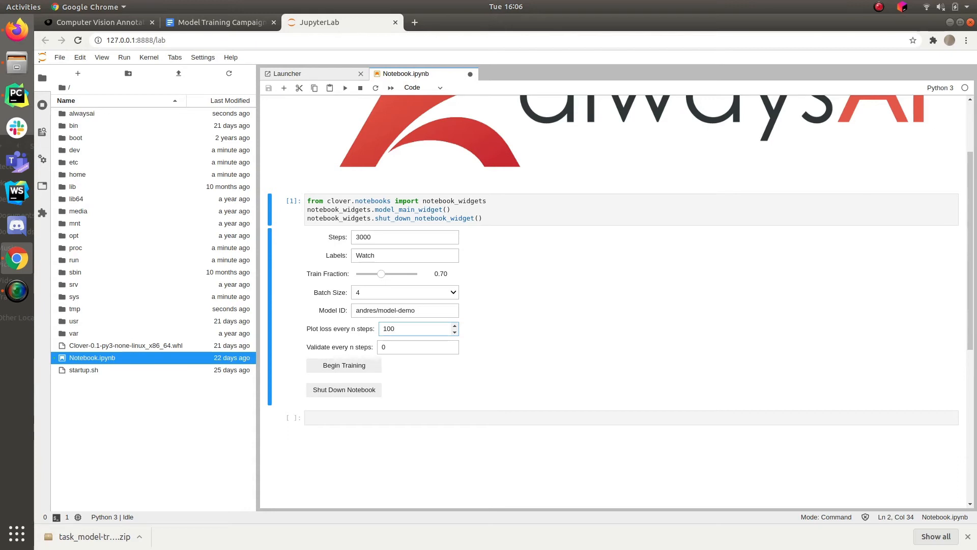
pyautogui.click(415, 328)
pyautogui.write('10')
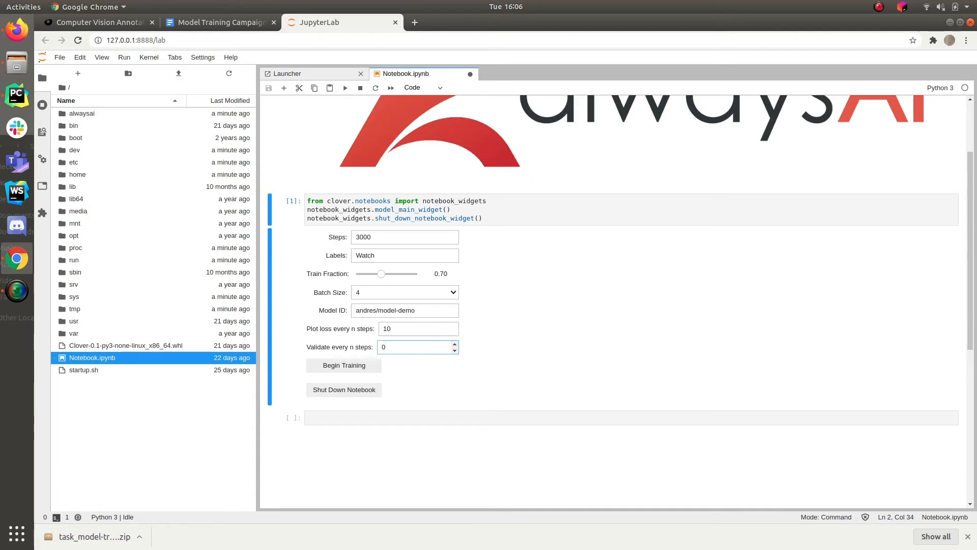
pyautogui.click(414, 347)
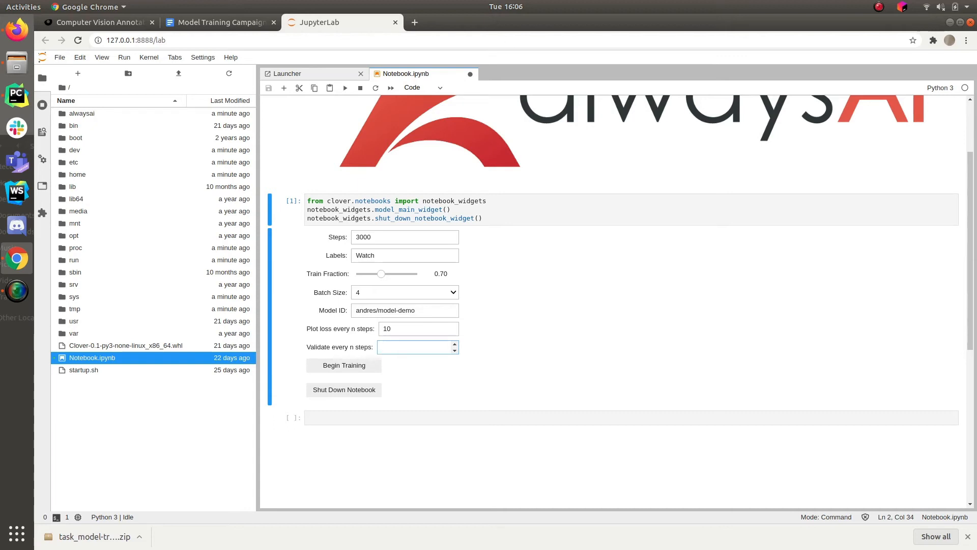
pyautogui.click(414, 346)
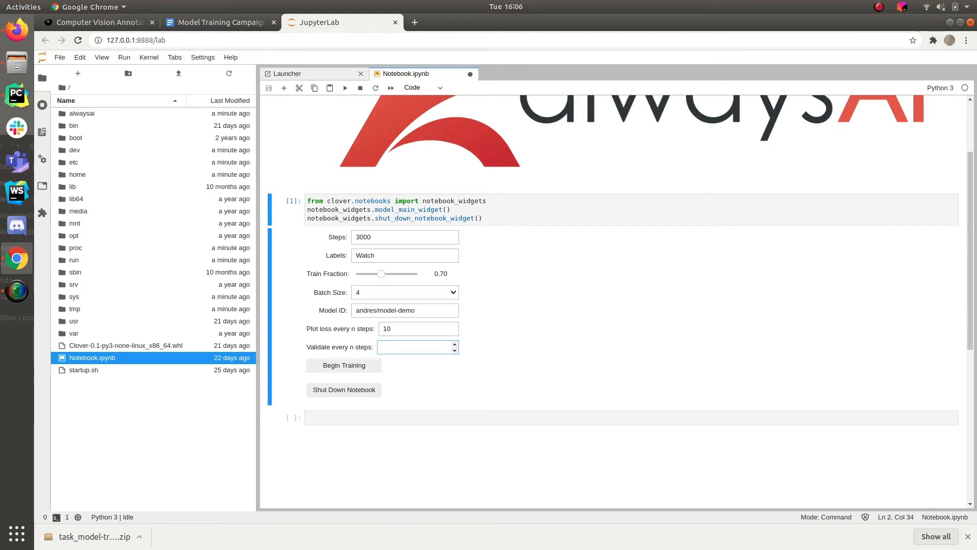
pyautogui.click(414, 346)
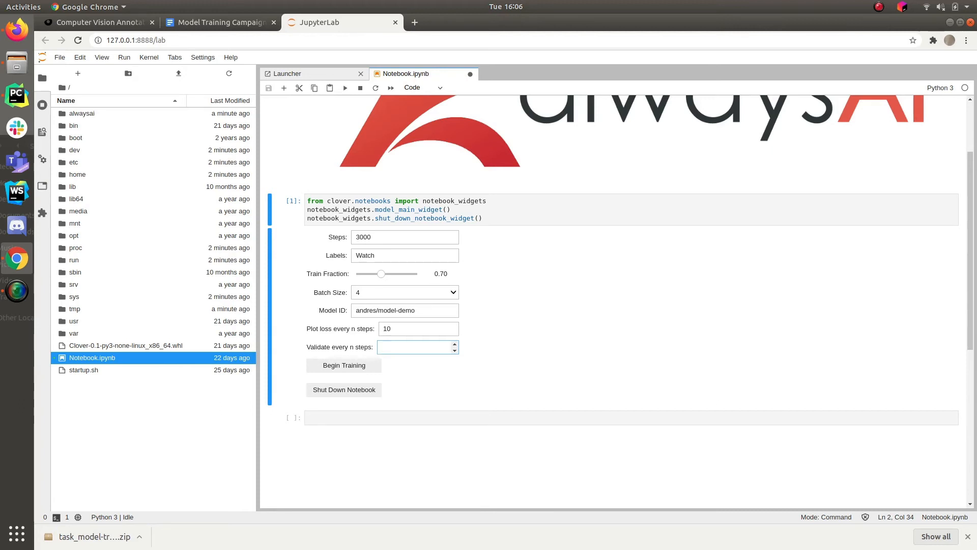
pyautogui.click(414, 346)
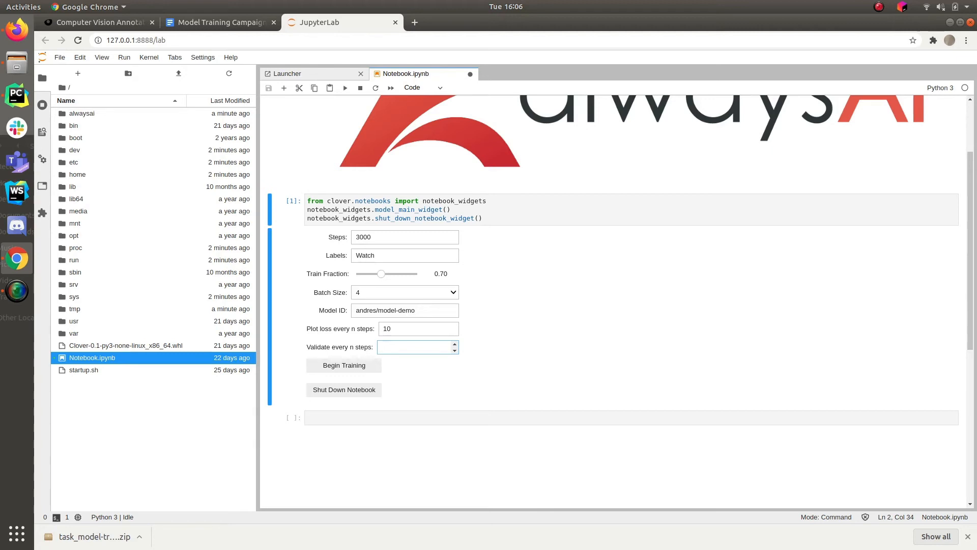
pyautogui.write('5')
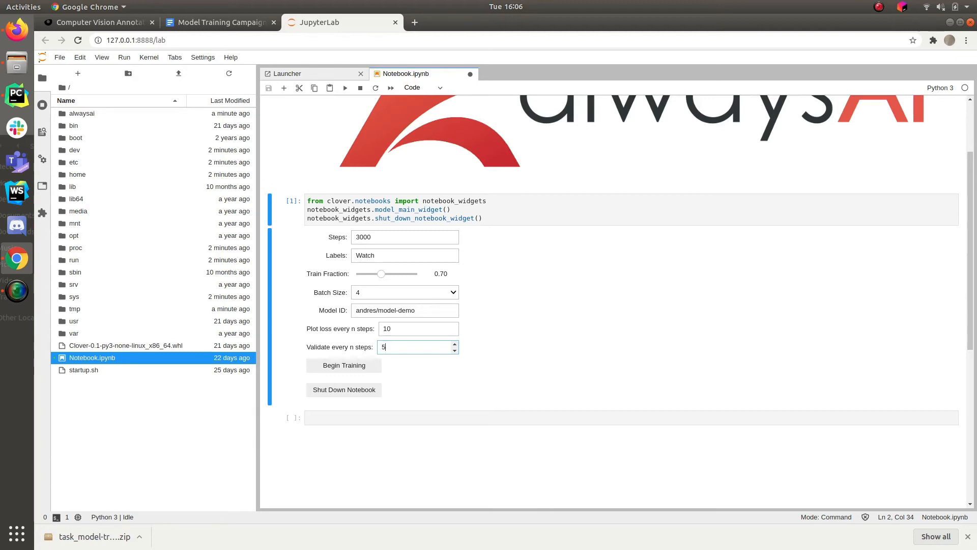
pyautogui.write('00')
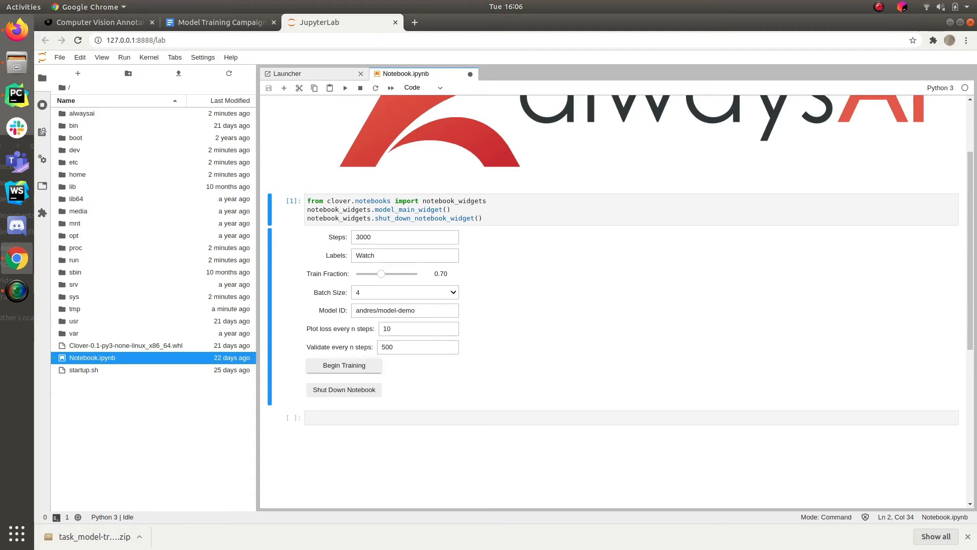
# Step: Launch training of the Watch model andres/model-demo with Begin Training
pyautogui.click(344, 365)
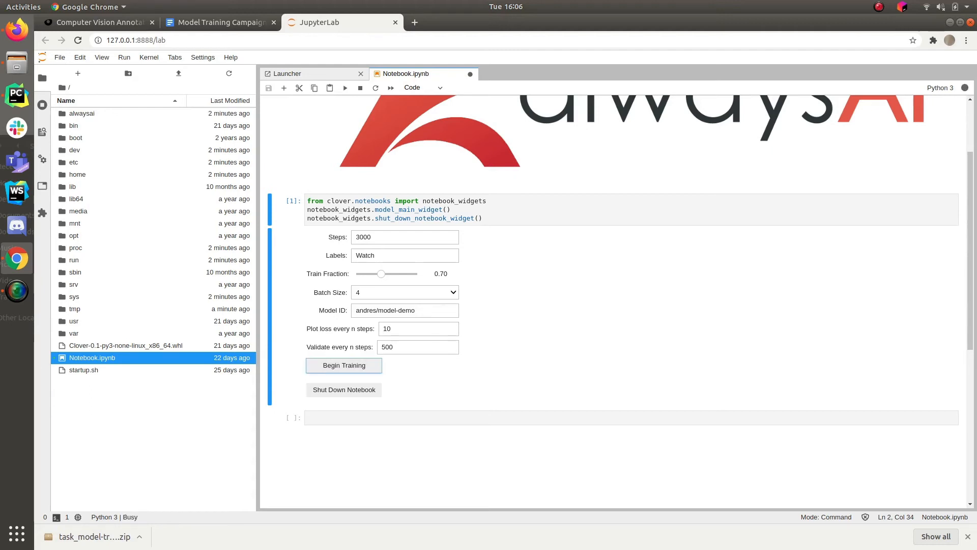
pyautogui.click(344, 366)
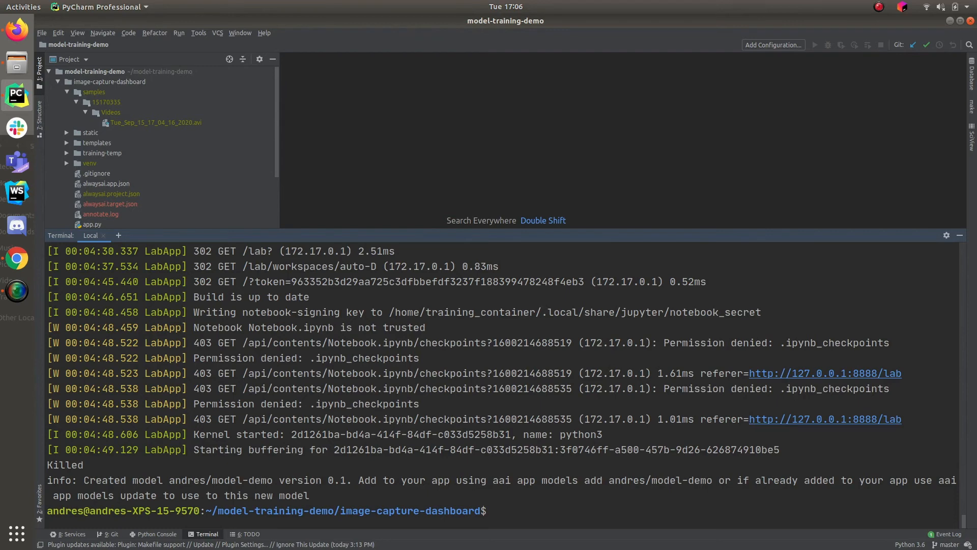
# Step: Publish the model with 'aai model publish andres/model-demo' in the terminal
pyautogui.write('aai')
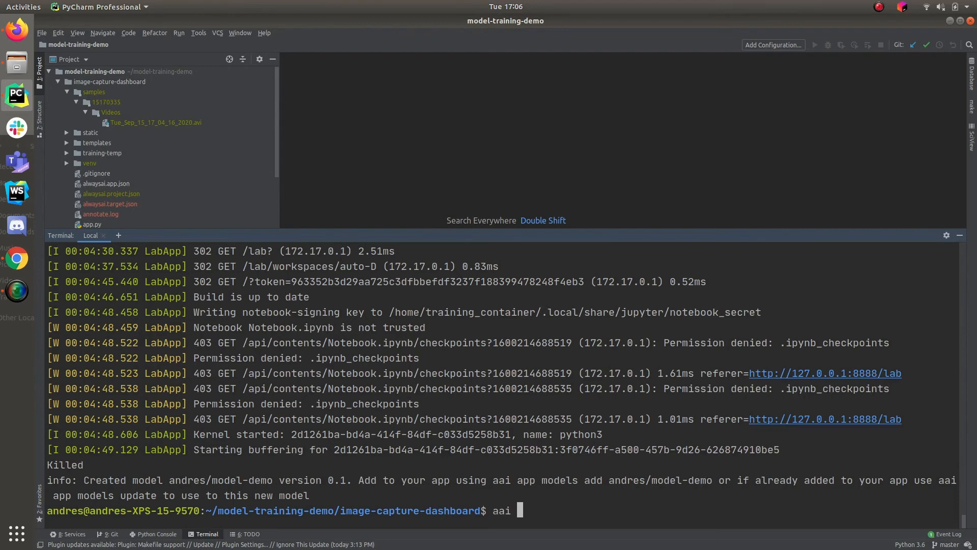
pyautogui.write('model')
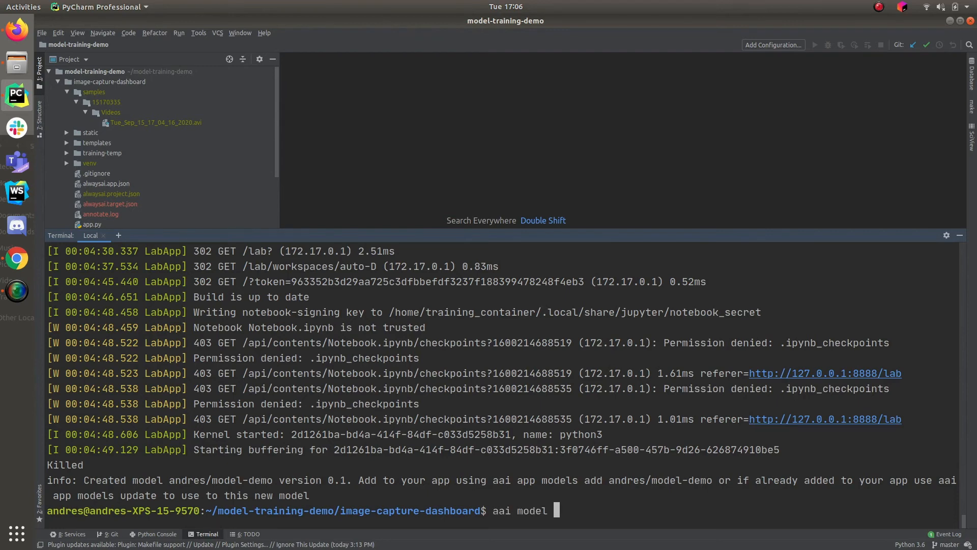
pyautogui.write('publish')
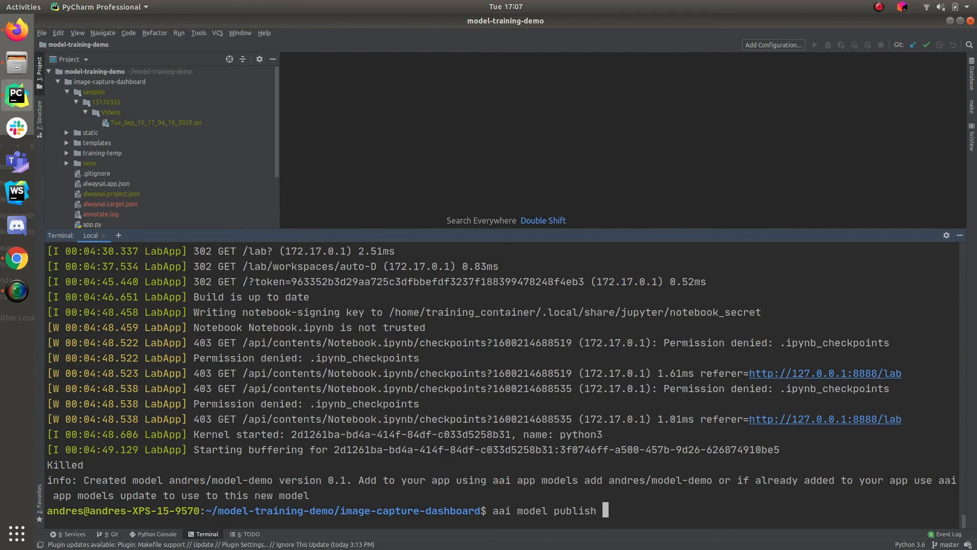
pyautogui.write('andres/')
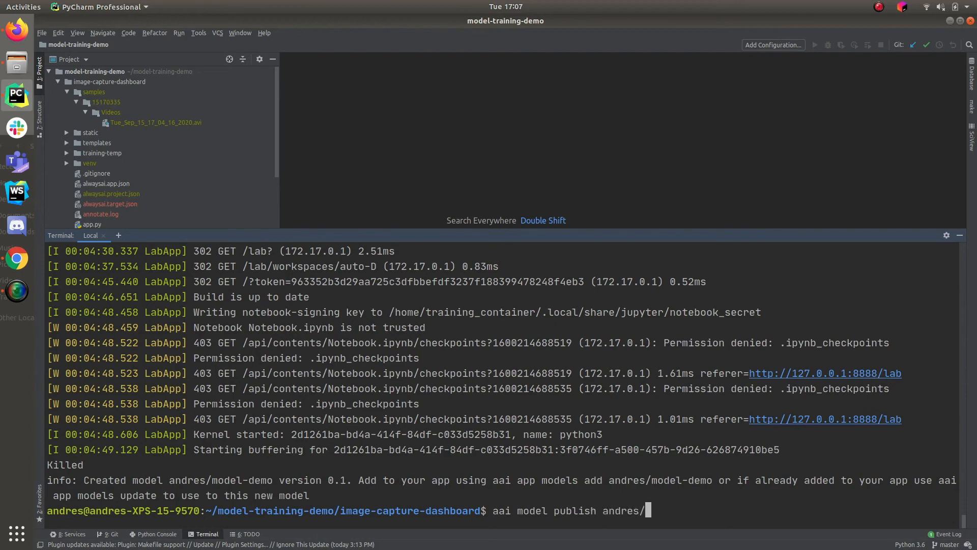
pyautogui.write('m')
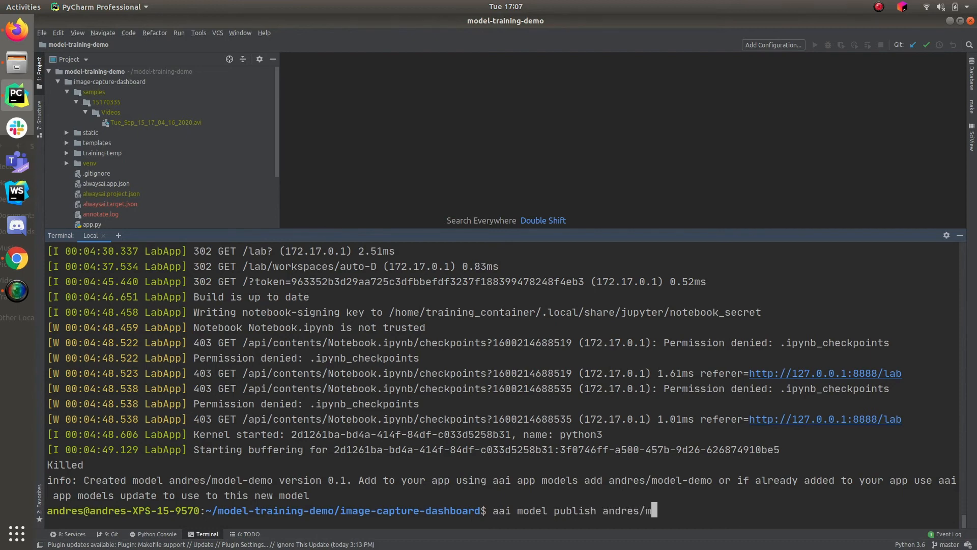
pyautogui.write('odel-demo')
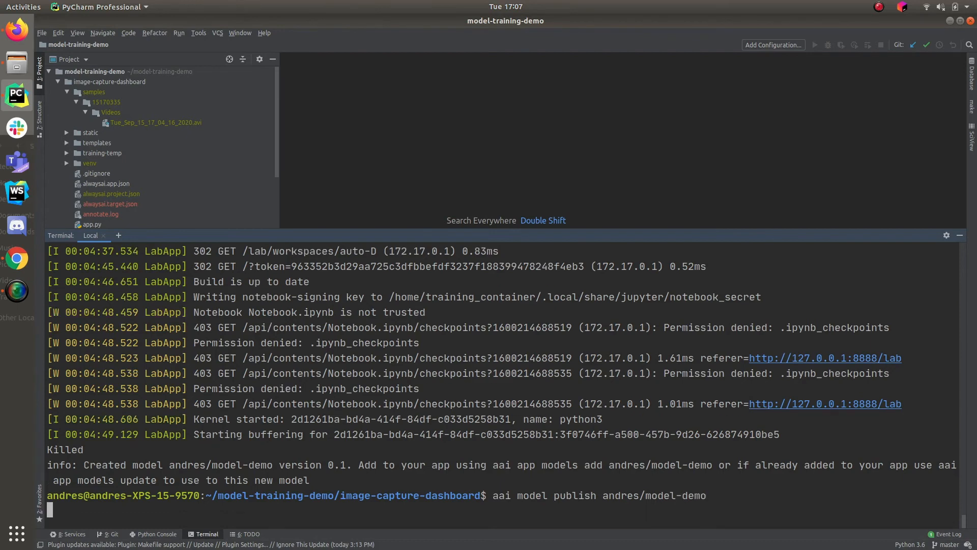
pyautogui.press('Up')
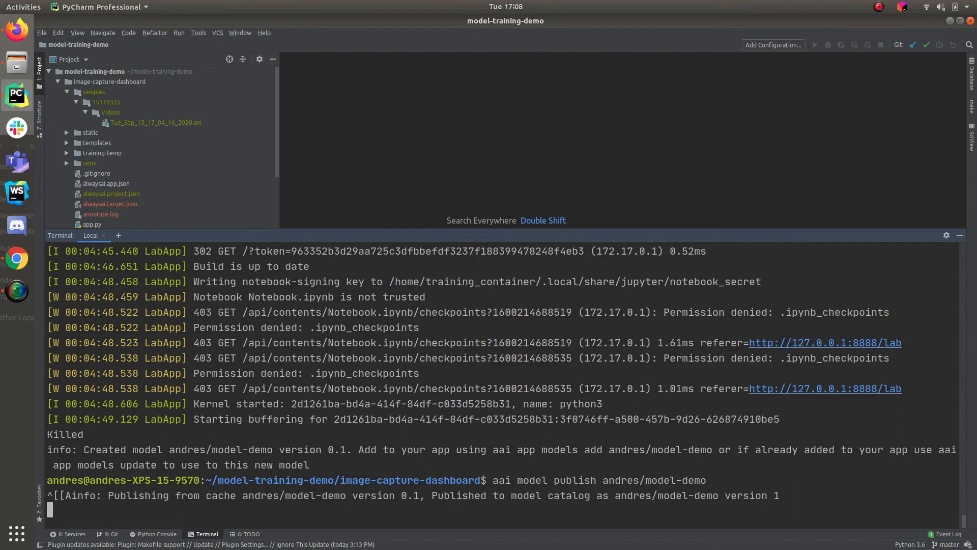
pyautogui.write('aai model publish andres/model-demo')
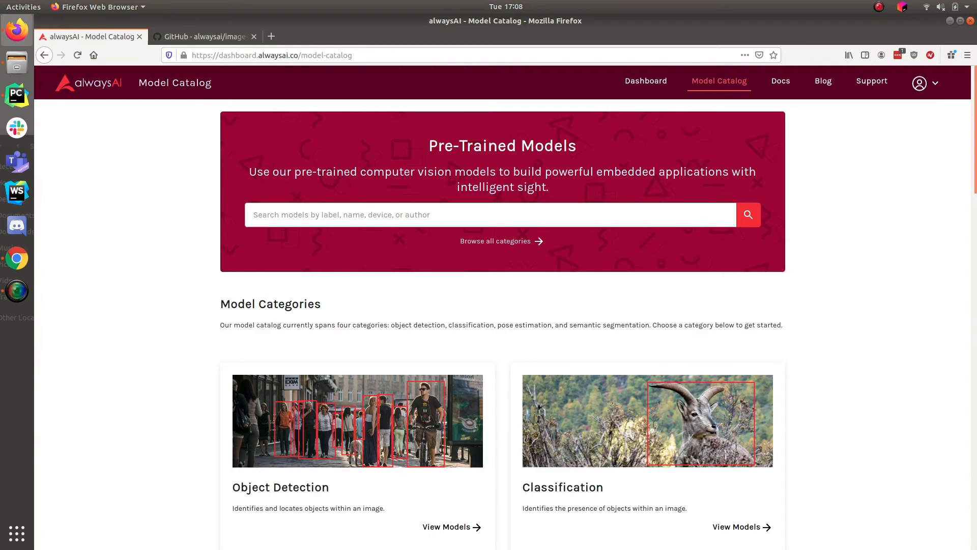
# Step: Scroll the Object Detection catalog listing, then switch back to the PyCharm window
pyautogui.scroll(-3)
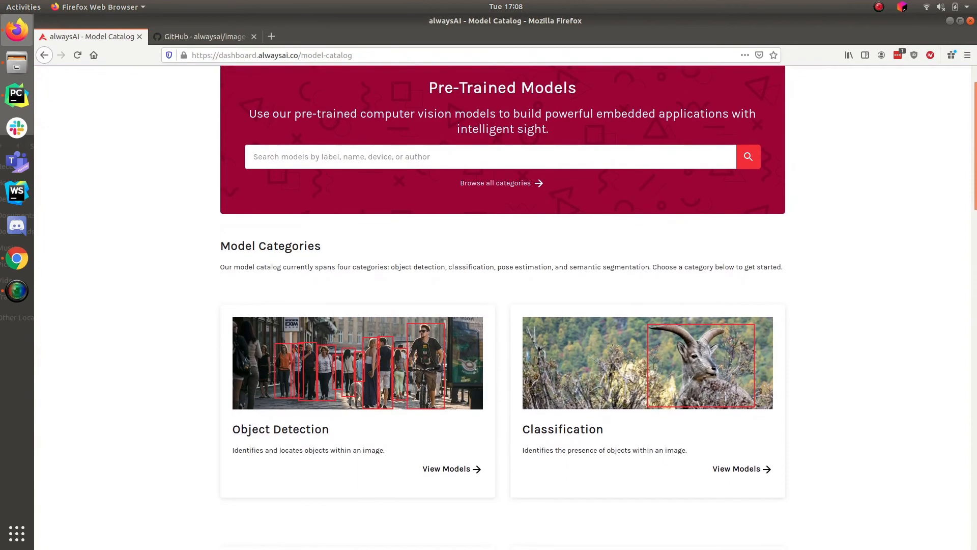
pyautogui.click(451, 468)
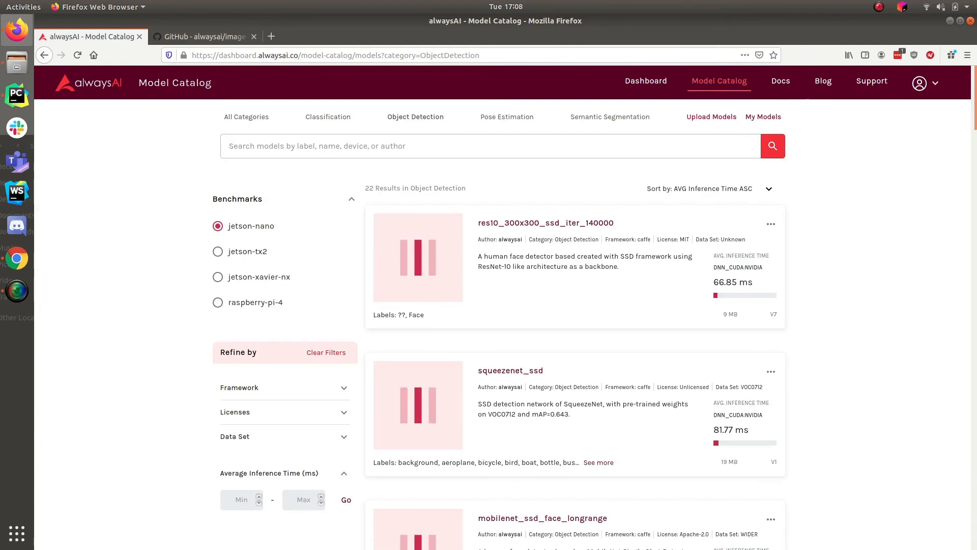
pyautogui.click(645, 80)
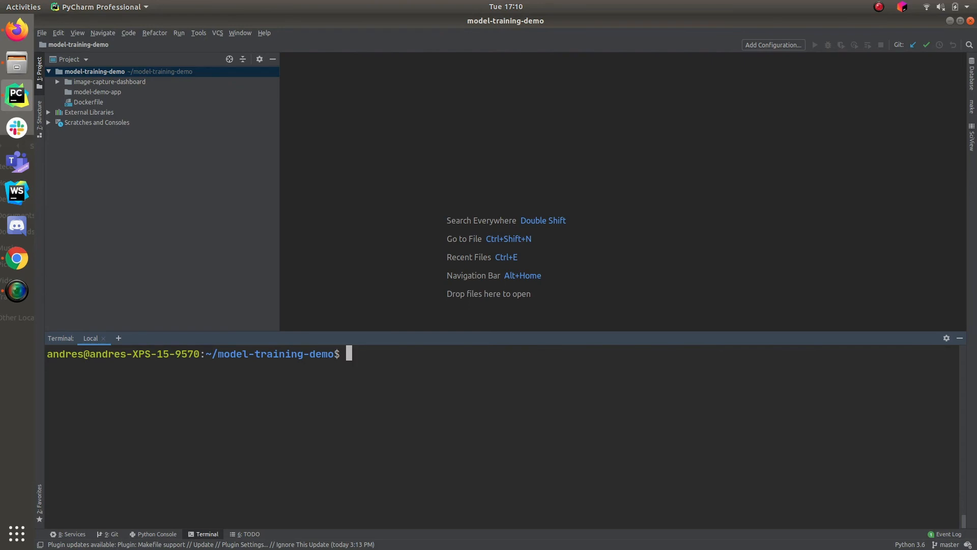
# Step: Download the starter apps with 'aai get-starter-apps' and locate realtime_object_detector in the Project tree
pyautogui.write('aai get-starte')
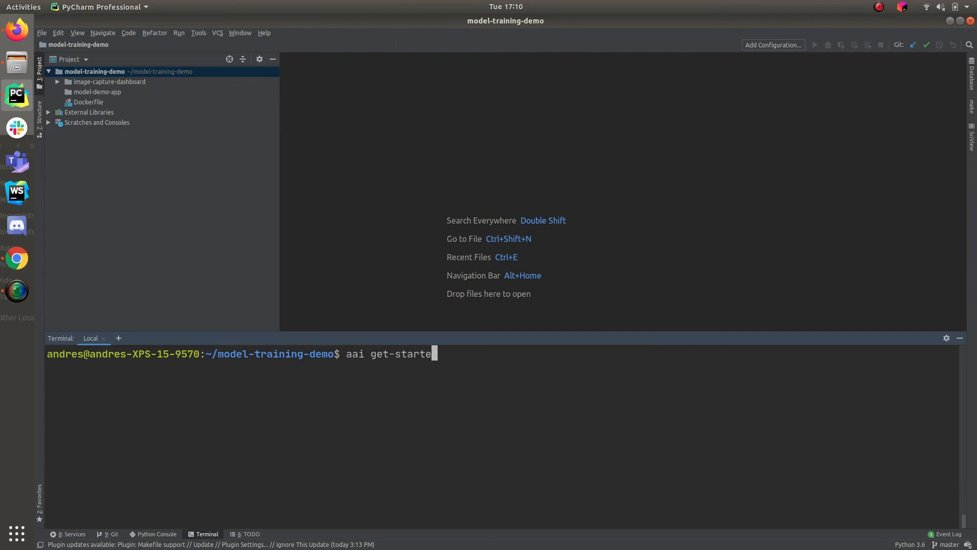
pyautogui.write('r-apps')
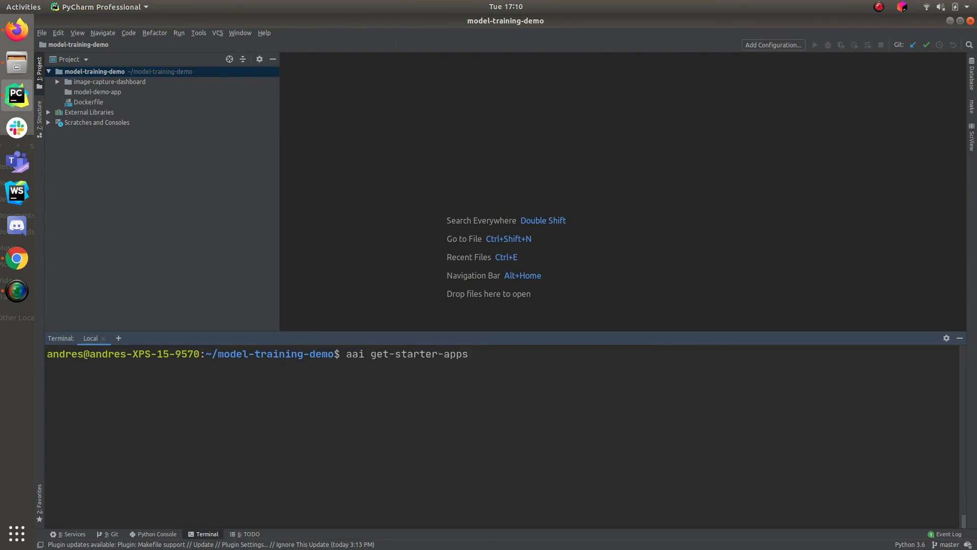
pyautogui.press('Return')
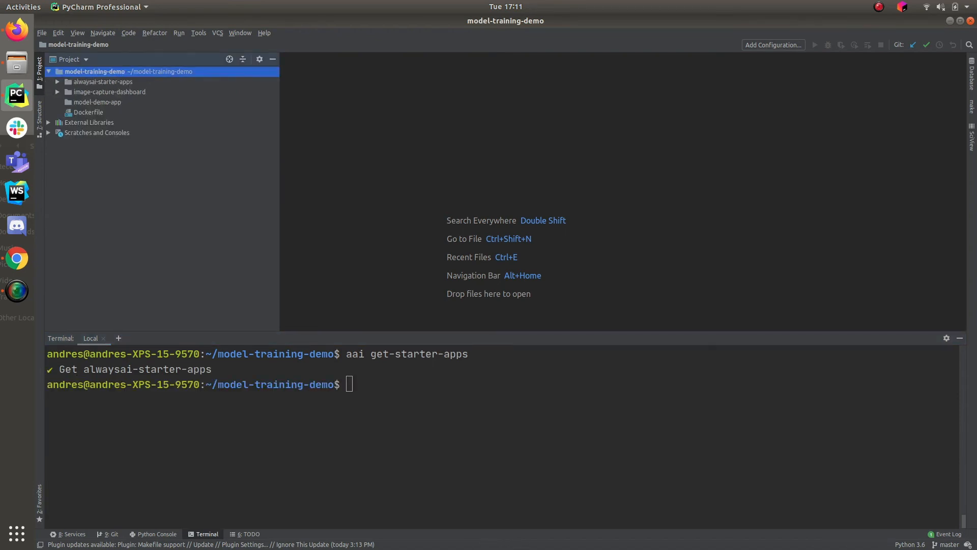
pyautogui.click(103, 81)
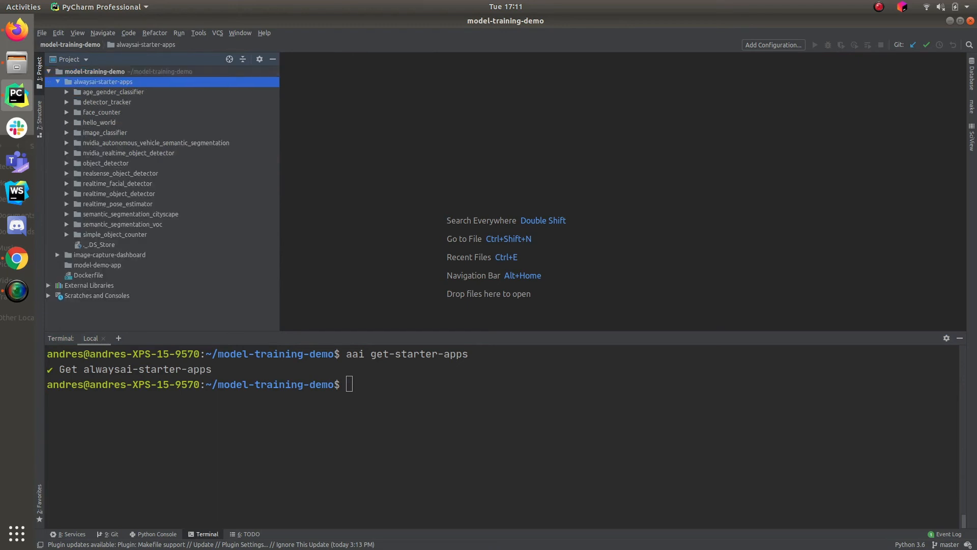
pyautogui.click(120, 173)
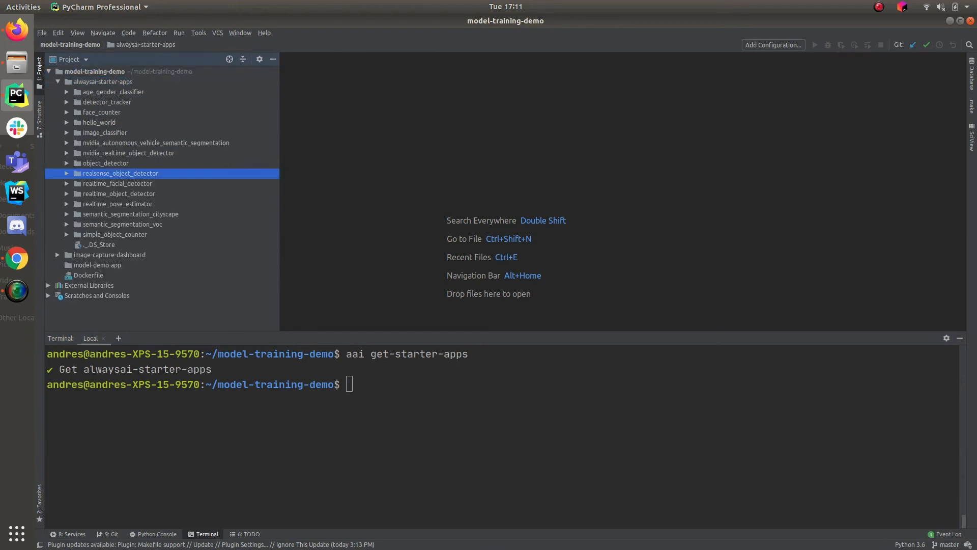
pyautogui.click(117, 193)
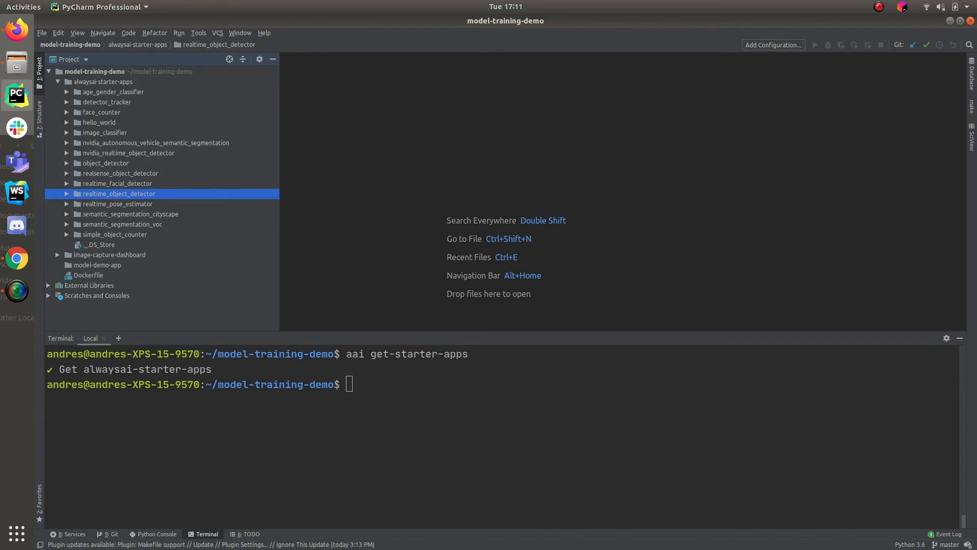
# Step: Move the terminal into alwaysai-starter-apps/realtime_object_detector and list its files
pyautogui.write('cd')
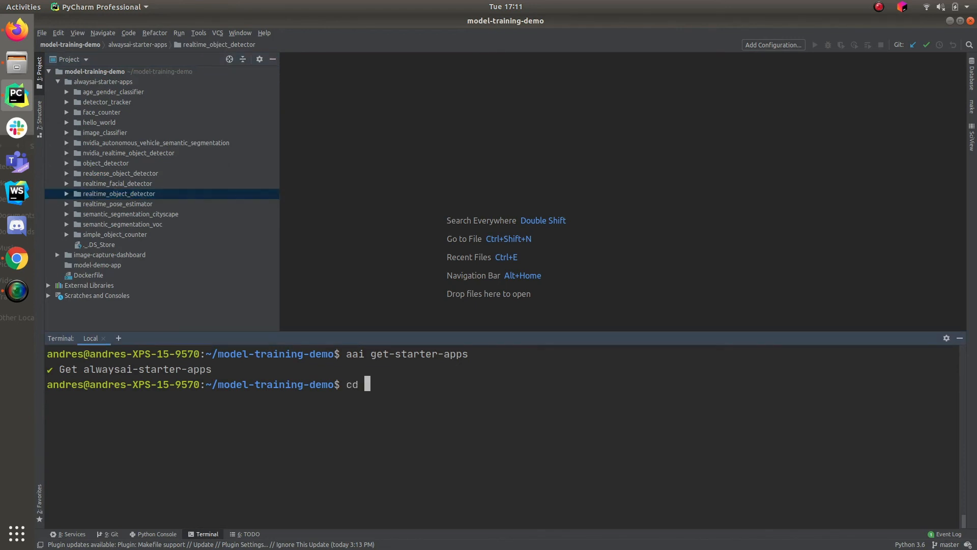
pyautogui.write('alwaysai-starter-apps/')
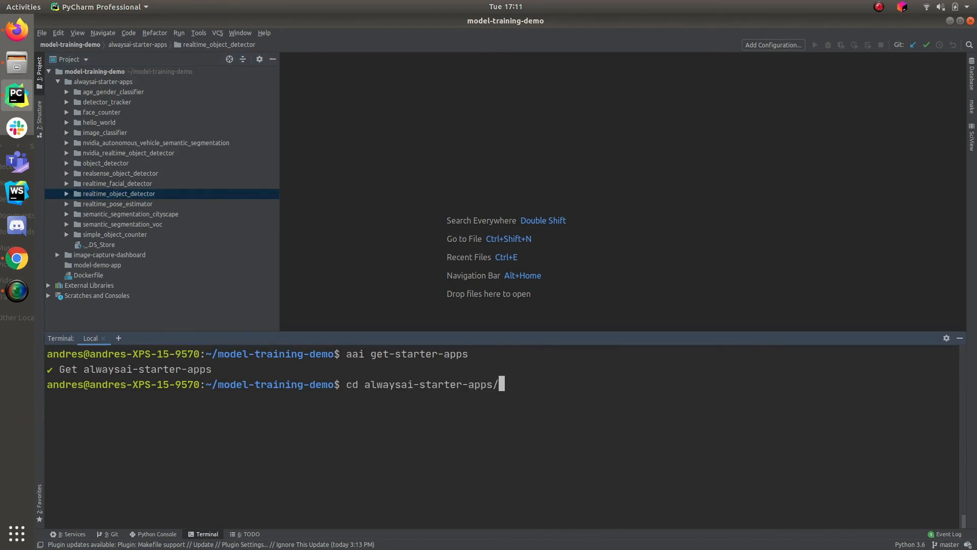
pyautogui.write('realt')
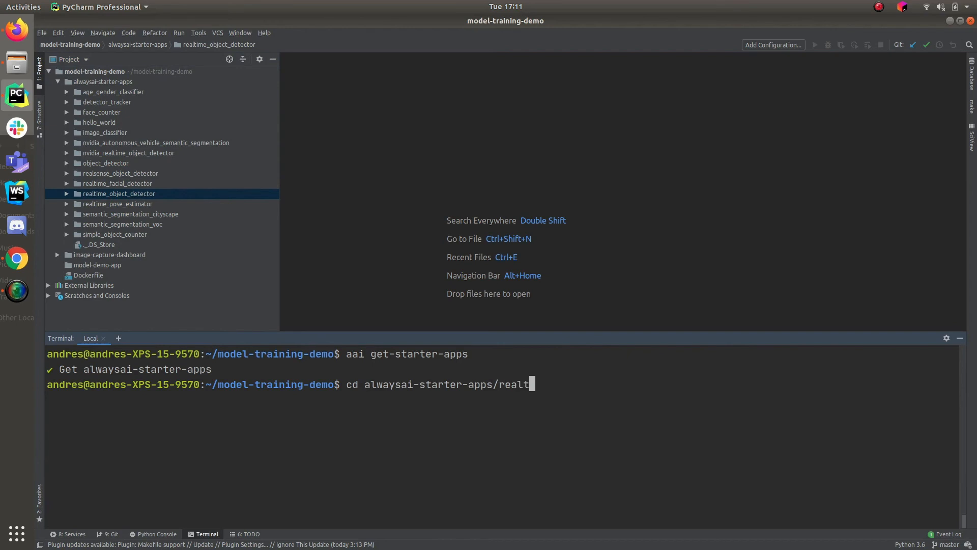
pyautogui.write('ll')
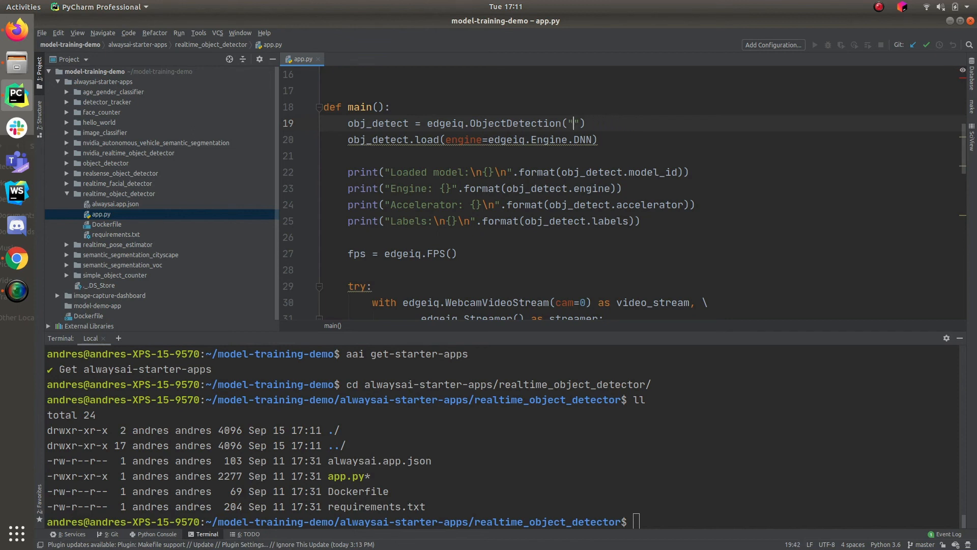
# Step: Replace the ObjectDetection model id in app.py with andres/model-demo
pyautogui.write('andres/')
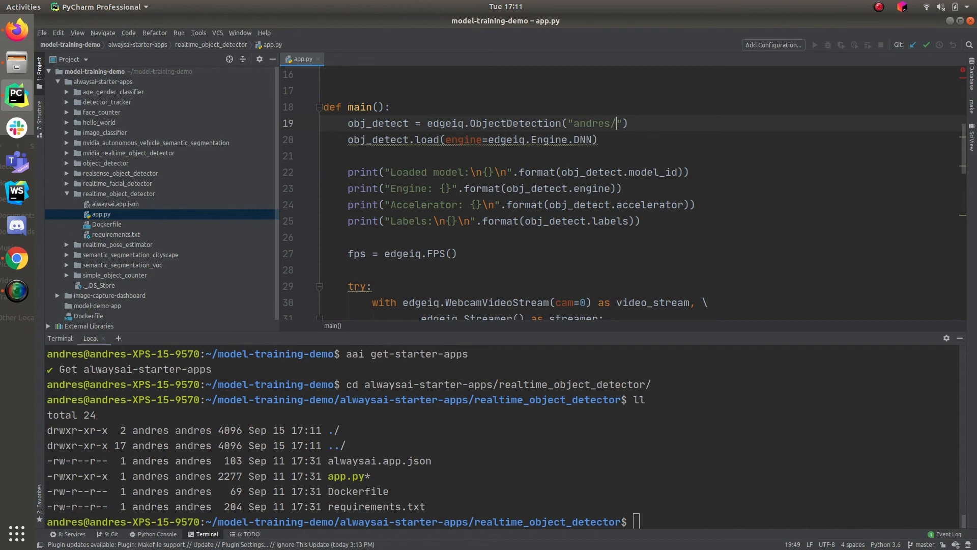
pyautogui.write('model')
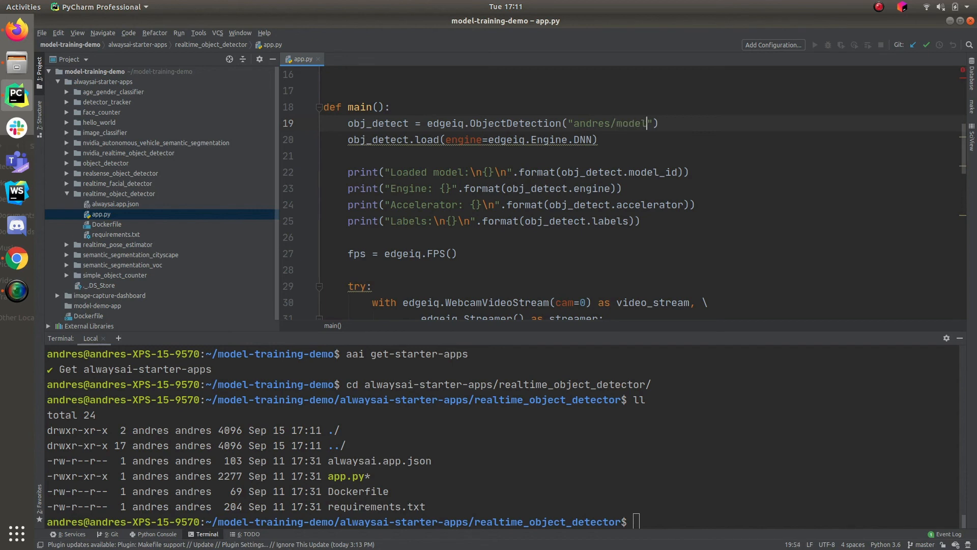
pyautogui.write('-demo')
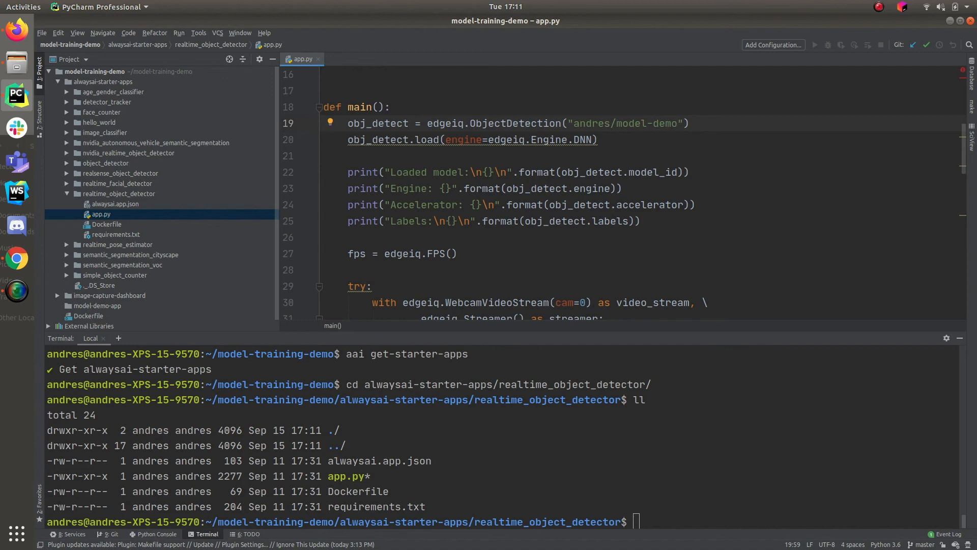
pyautogui.write('aai app models add an')
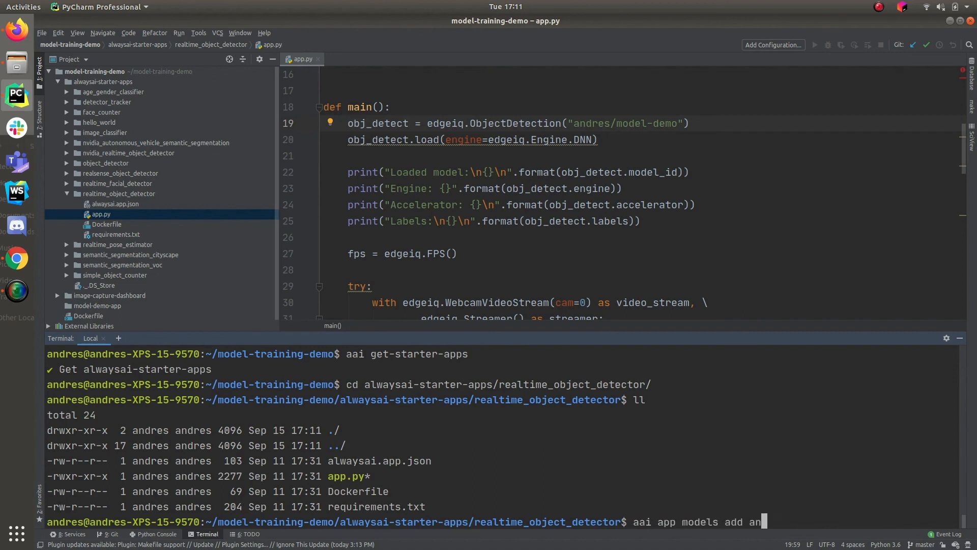
# Step: Add andres/model-demo to the app's models, then try 'aai app deploy', which fails on ALWAYSAI_HOME
pyautogui.write('dres/woot')
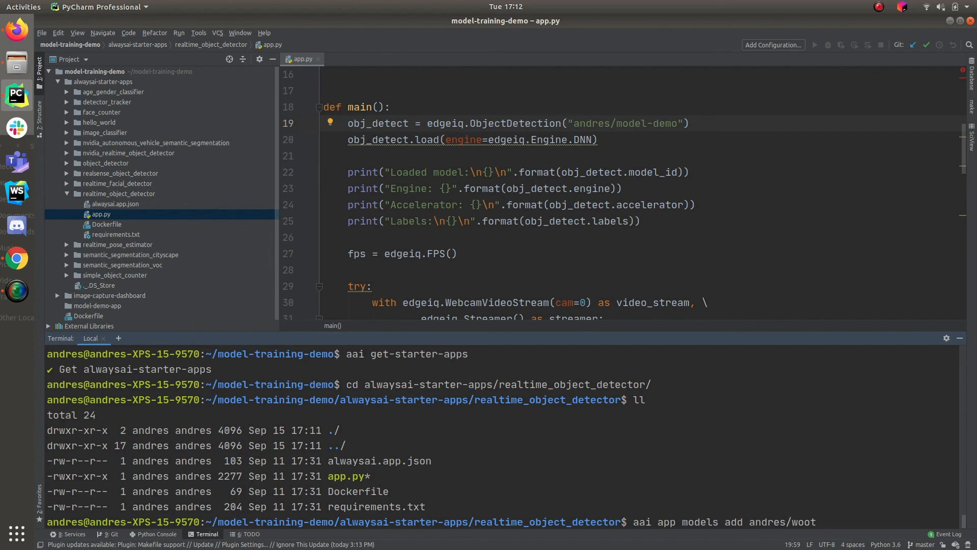
pyautogui.press('BackSpace')
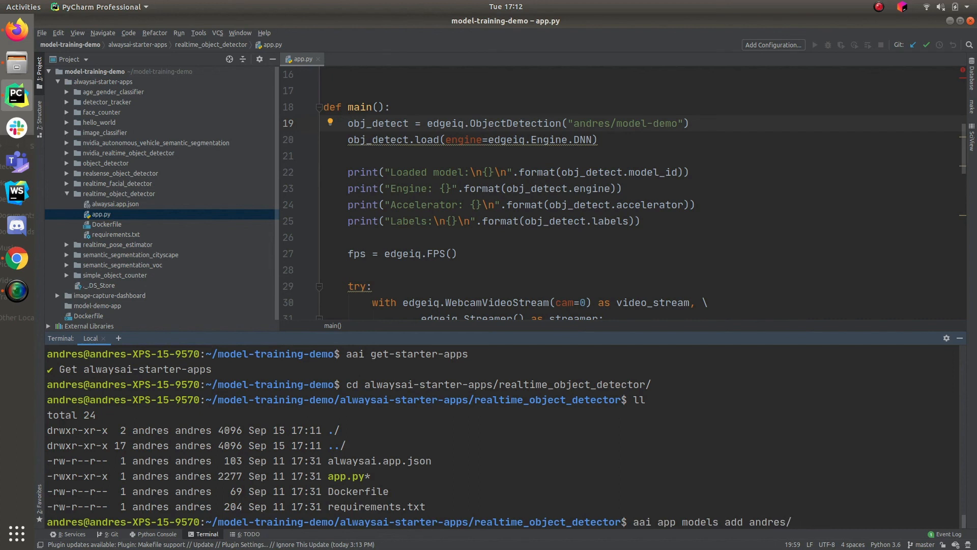
pyautogui.write('model-demo')
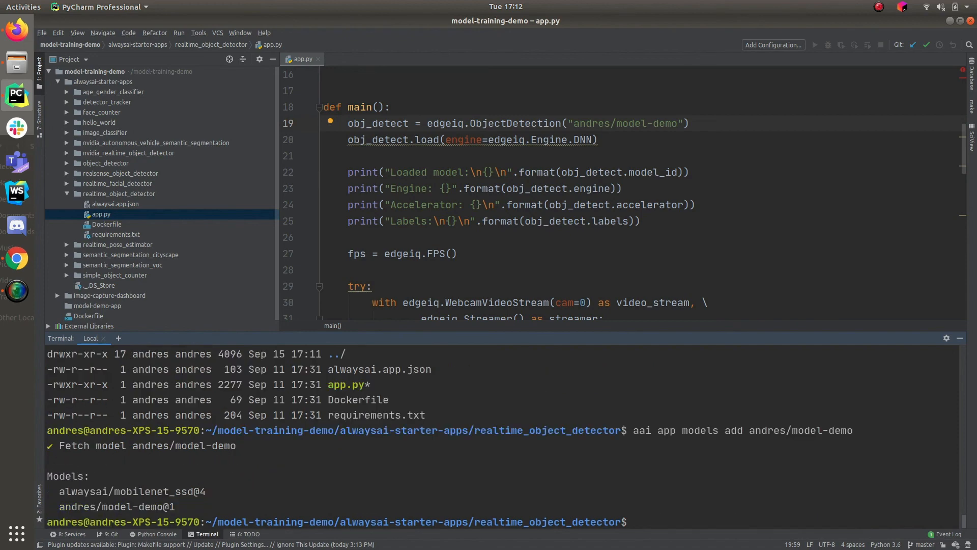
pyautogui.write('aai app deploy')
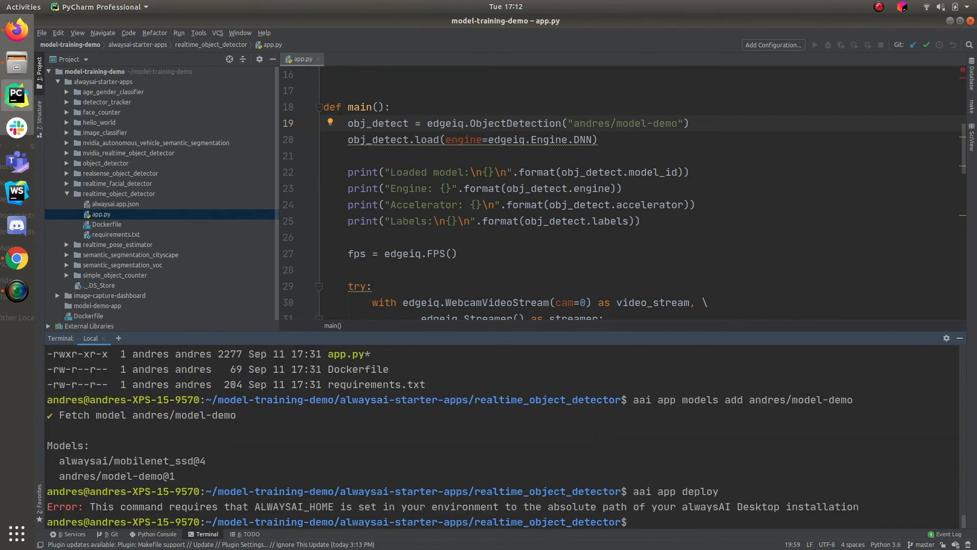
pyautogui.write('aai app configure')
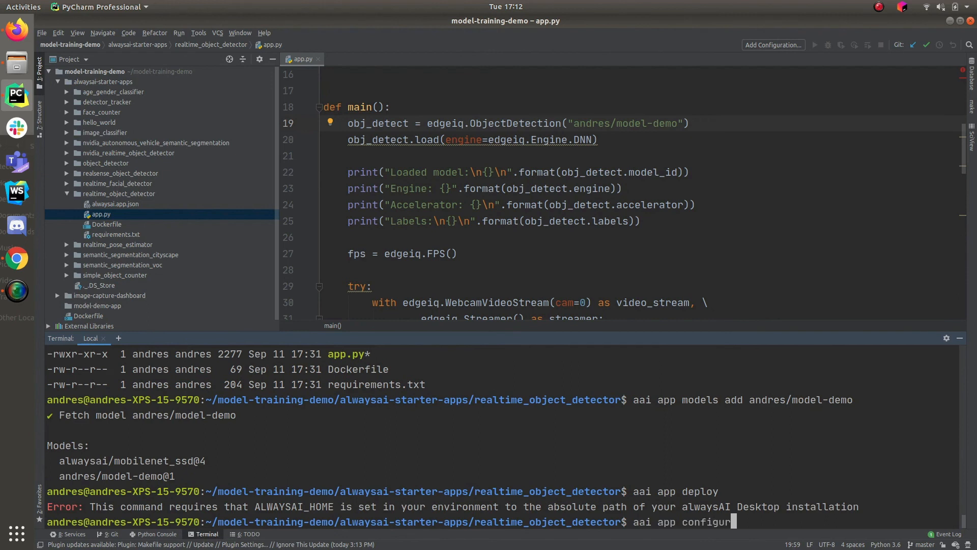
# Step: Create new project test-model-demo-2 targeting the local computer, then start redeploying the app
pyautogui.write('e')
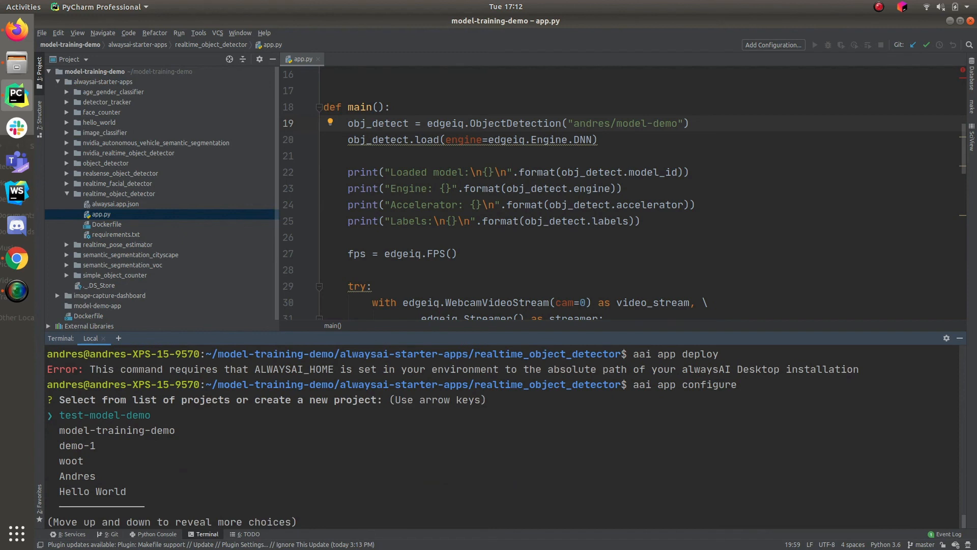
pyautogui.press('Down')
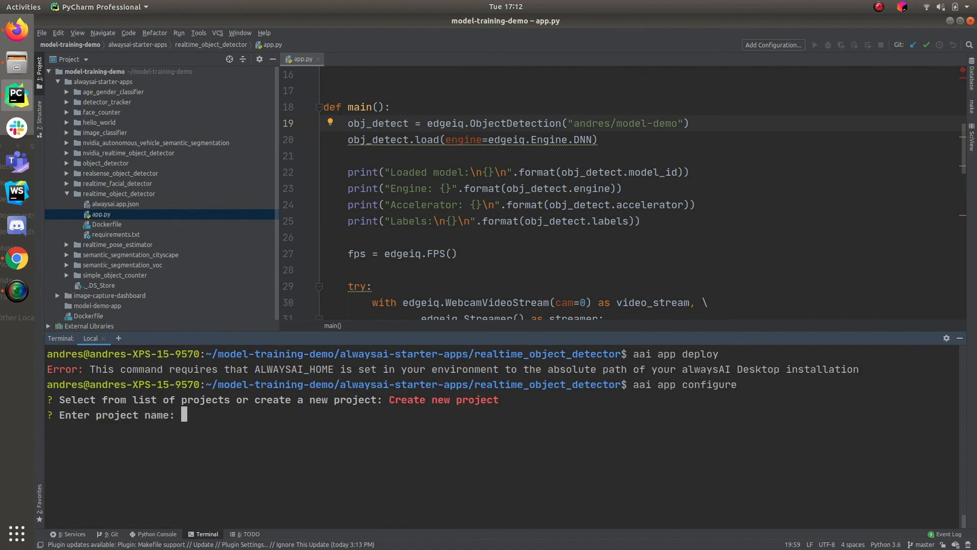
pyautogui.write('test-model')
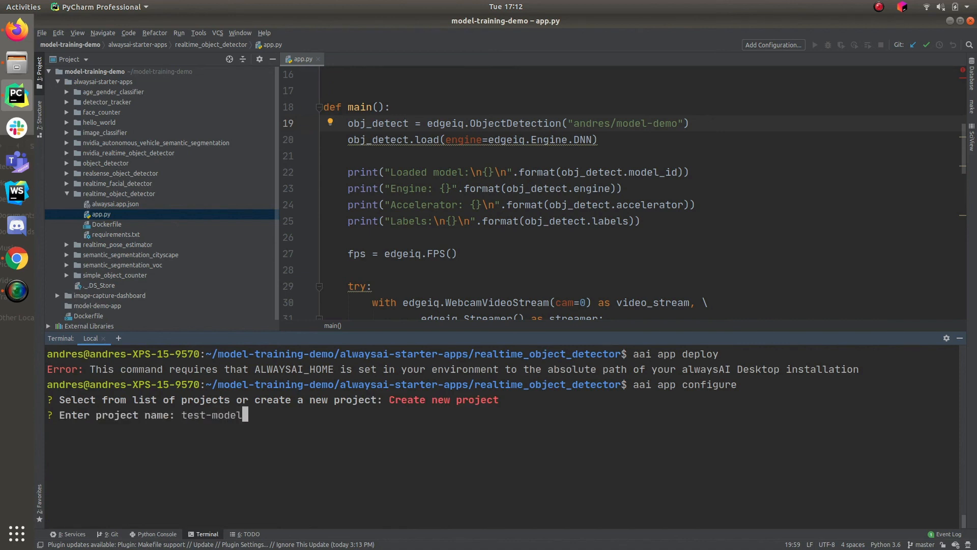
pyautogui.write('-demo-2')
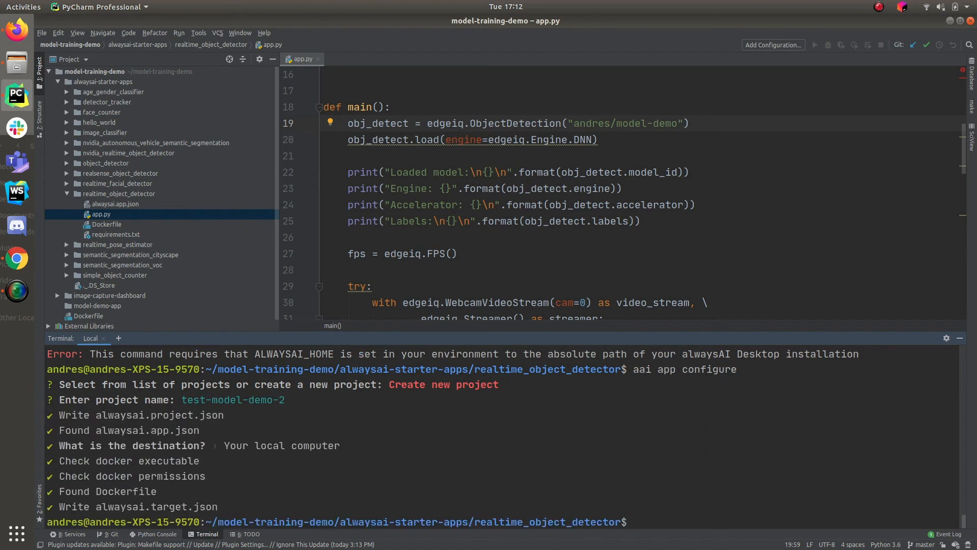
pyautogui.write('aai app deploy')
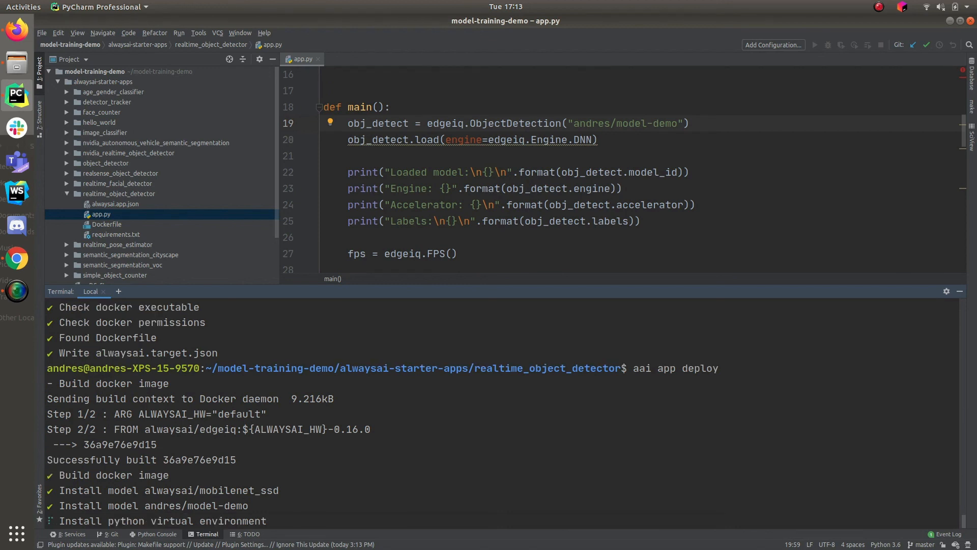
# Step: Review the downloaded model files under the app's models folder and enter 'aai app start'
pyautogui.scroll(-3)
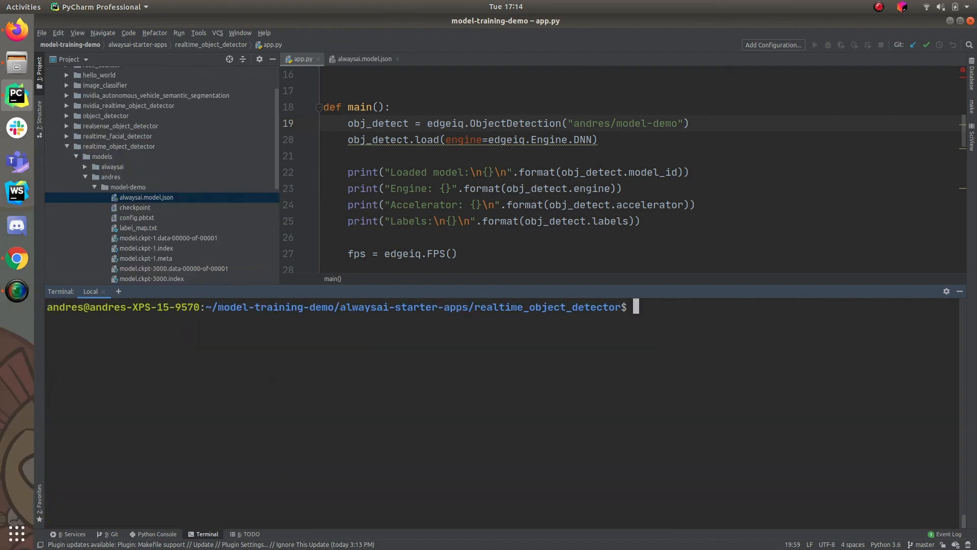
pyautogui.write('aai app start')
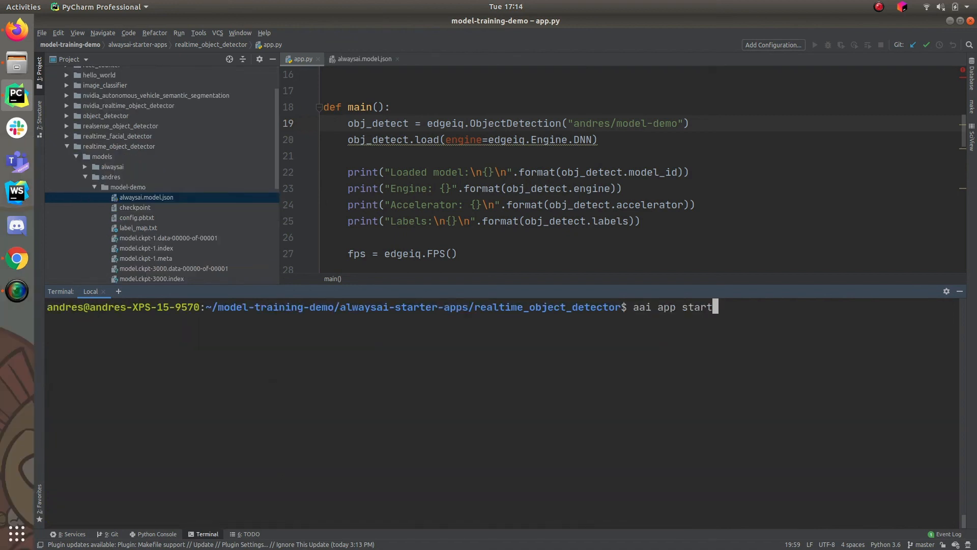